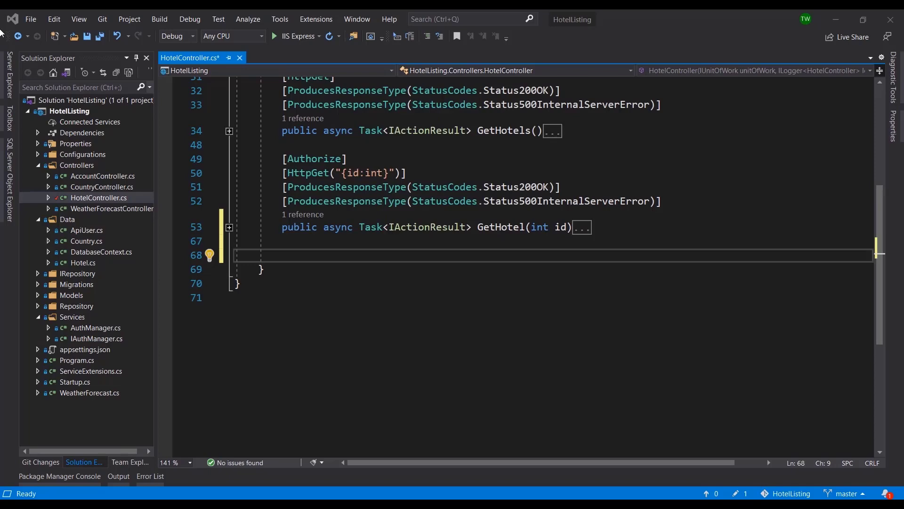
# - Review AccountController for reference, then return to HotelController to add the CreateHotel POST action
pyautogui.click(101, 175)
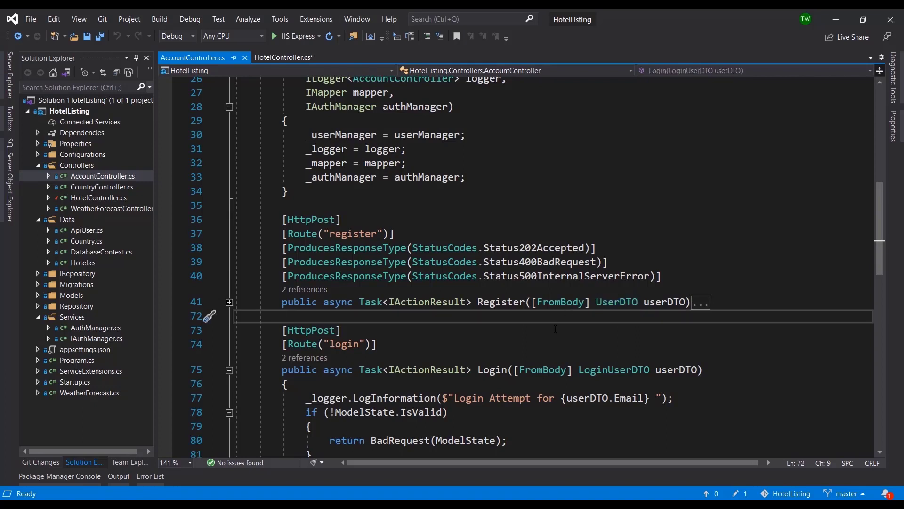
pyautogui.moveTo(569, 326)
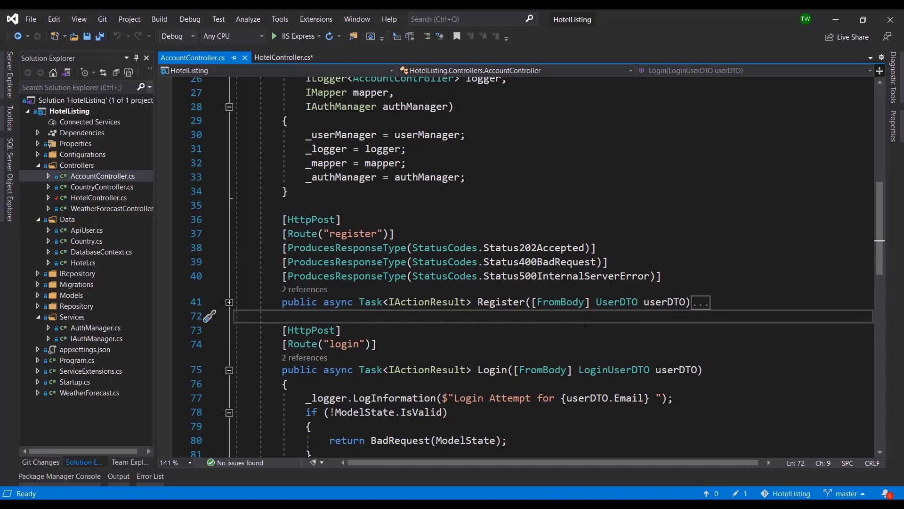
pyautogui.click(283, 56)
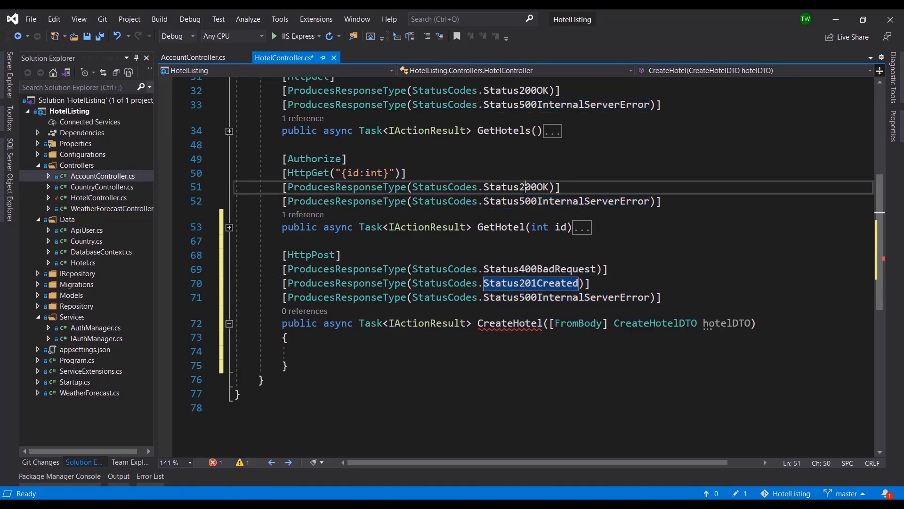
# - Review the 201 response type and GetHotel, then pick the ModelState/BadRequest check from AccountController's Login
pyautogui.click(554, 282)
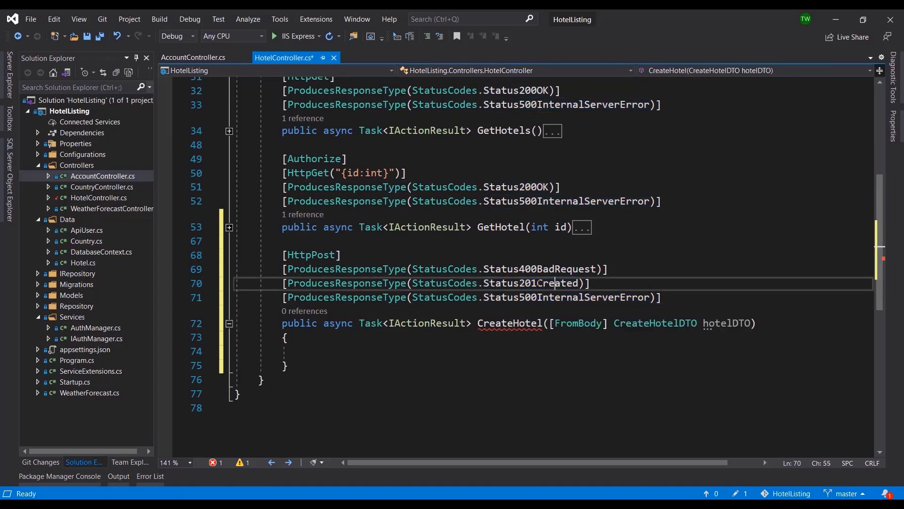
pyautogui.doubleClick(529, 282)
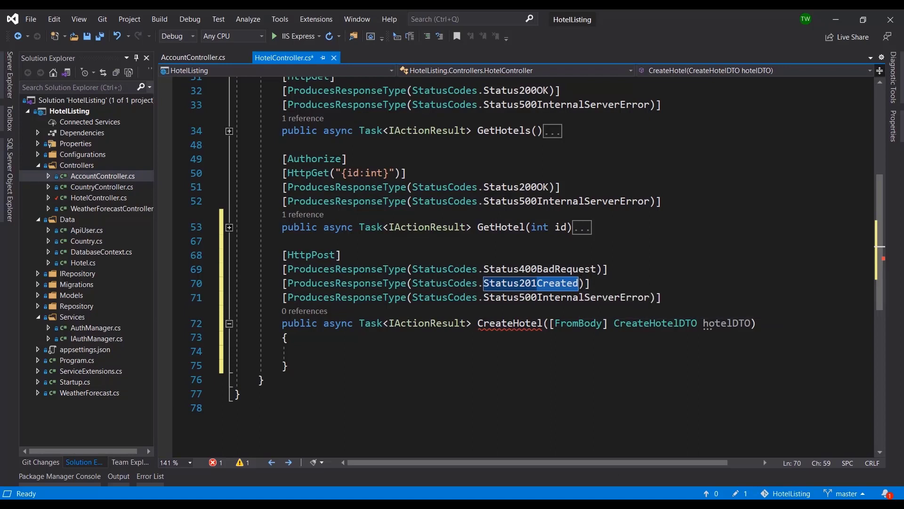
pyautogui.click(229, 227)
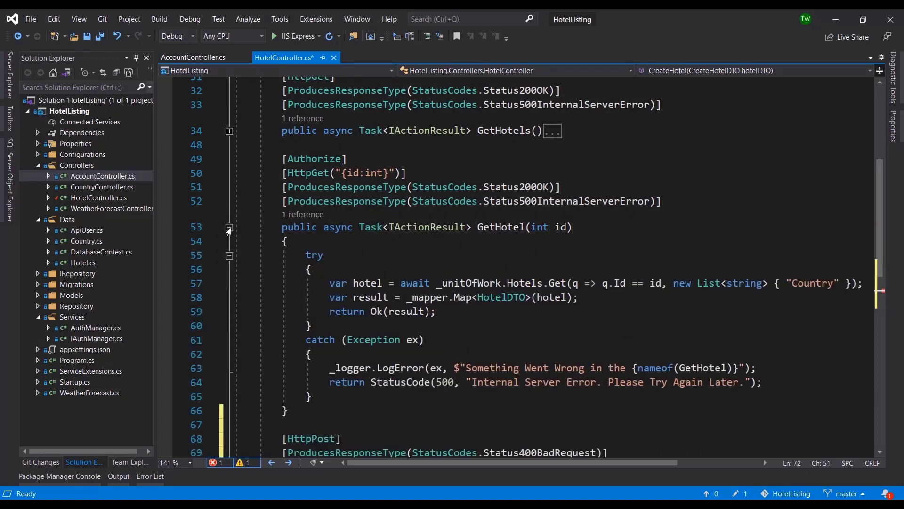
pyautogui.scroll(-3)
pyautogui.write('_logger.LogError($"Invalid POST attempt in {nameof(CreateHotel)}");')
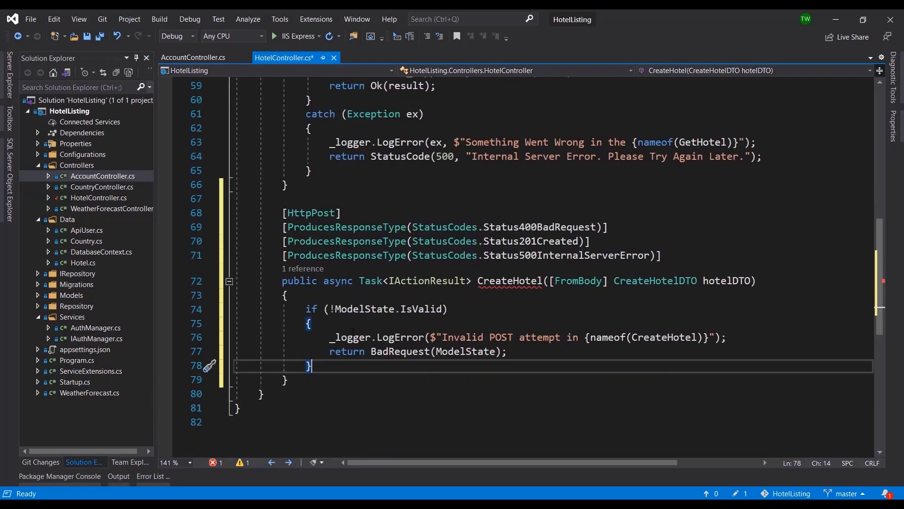
pyautogui.doubleClick(363, 309)
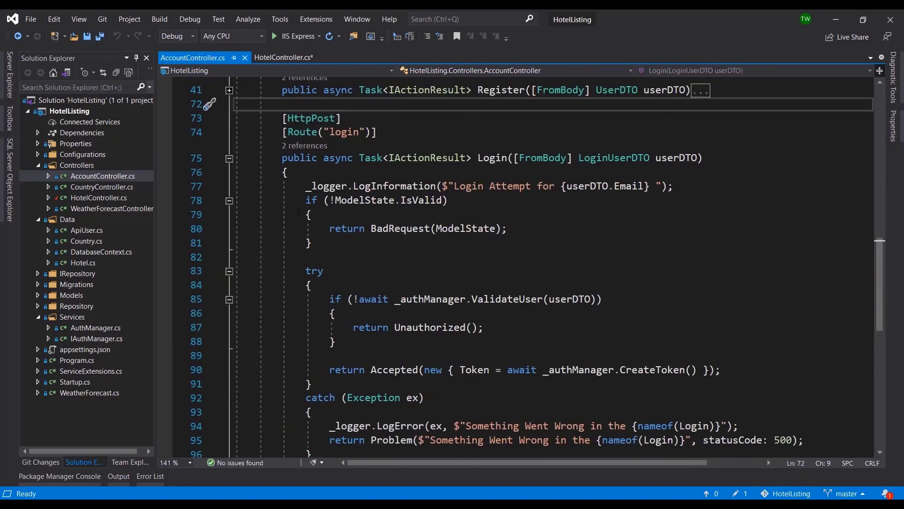
pyautogui.click(311, 243)
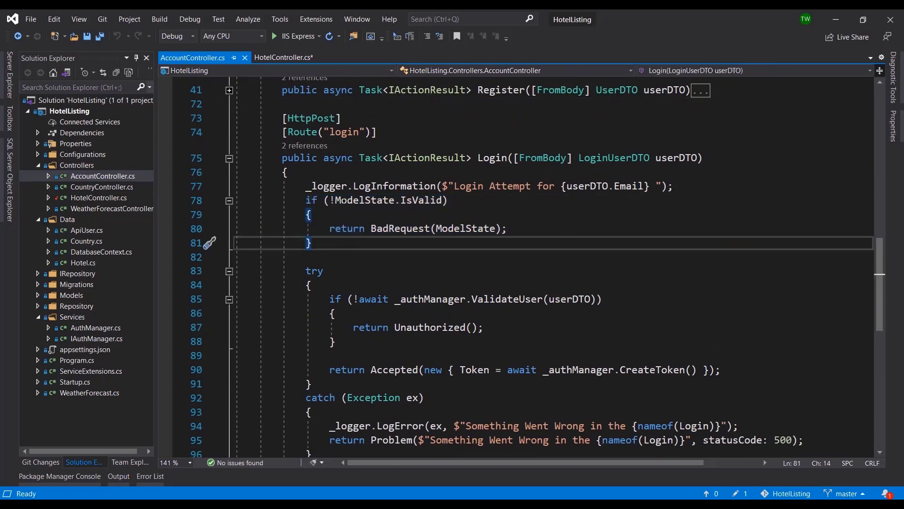
pyautogui.doubleClick(614, 158)
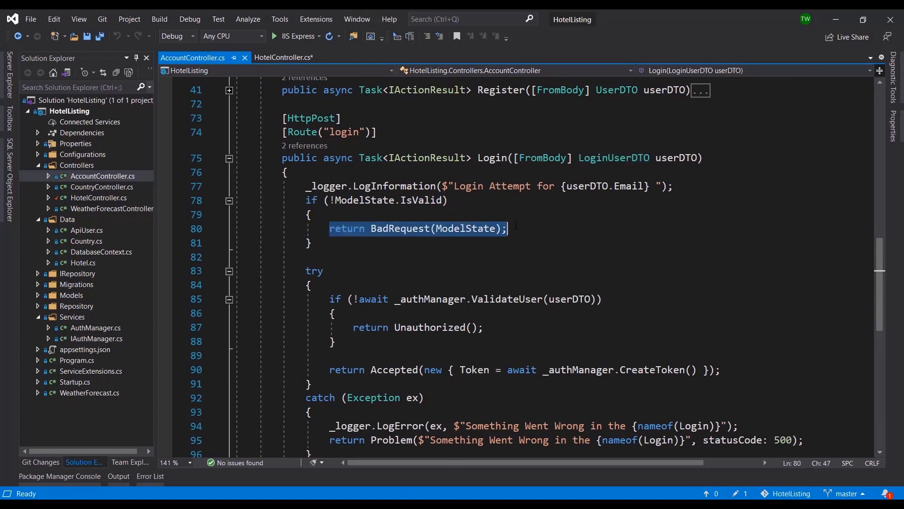
# - Paste the validation block into CreateHotel and reword the log message for an invalid POST attempt
pyautogui.click(282, 57)
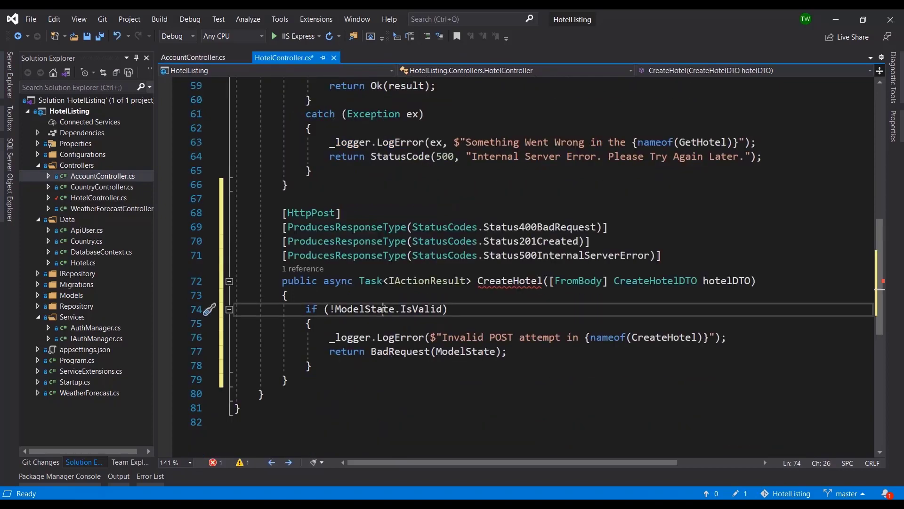
pyautogui.moveTo(305, 309); pyautogui.dragTo(312, 366)
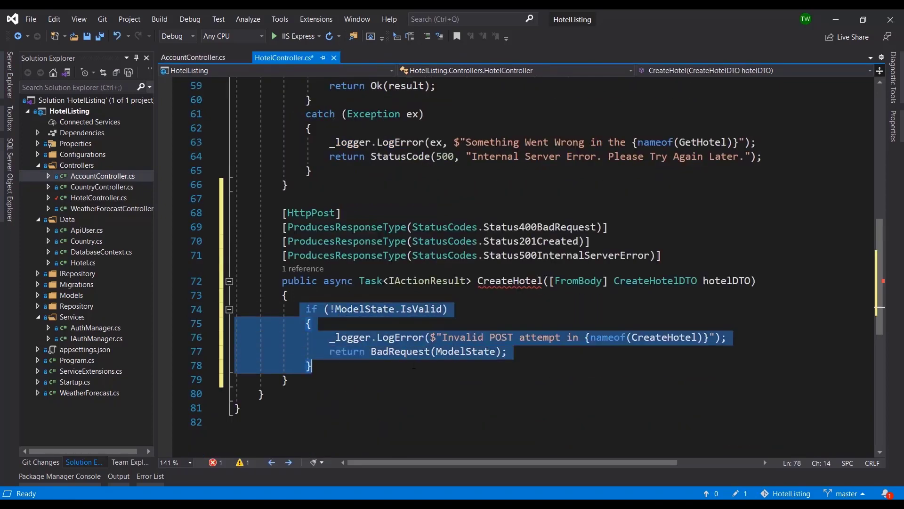
pyautogui.click(313, 366)
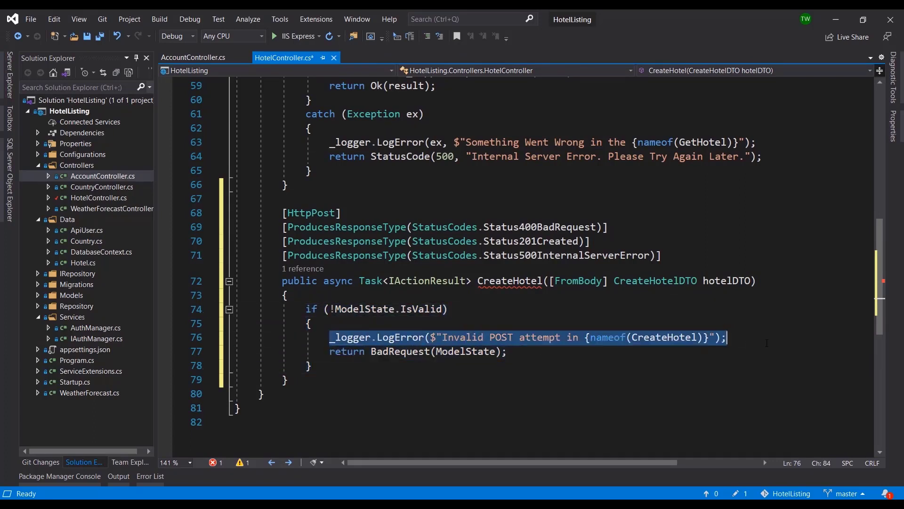
pyautogui.click(502, 337)
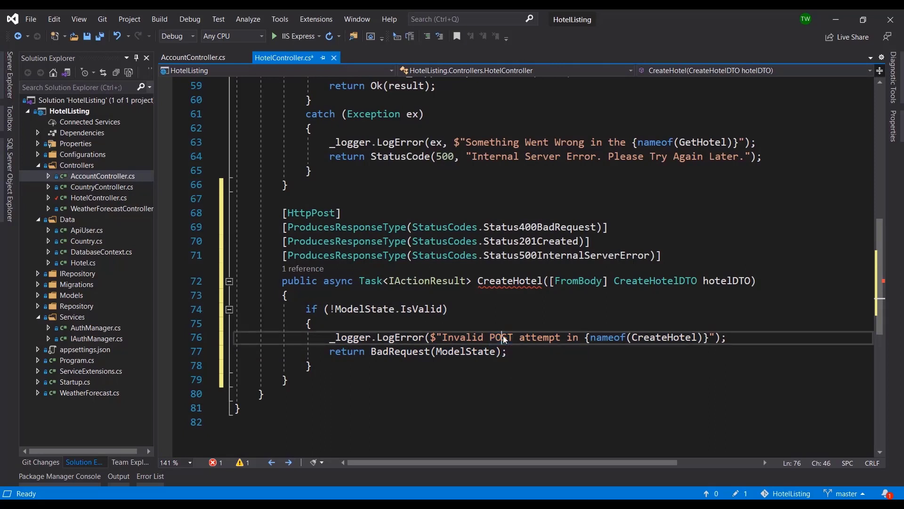
pyautogui.doubleClick(664, 338)
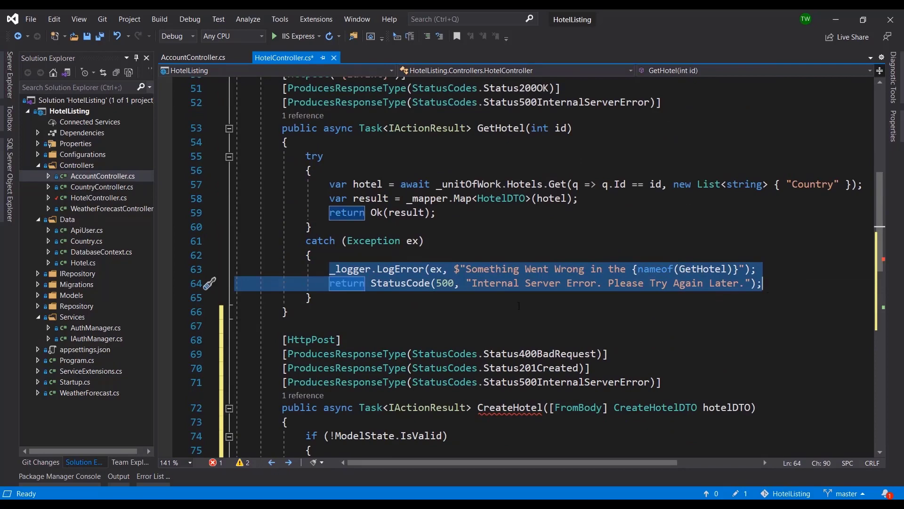
# - Copy GetHotel's catch into CreateHotel, rename the exception to ex and use nameof(CreateHotel)
pyautogui.scroll(-3)
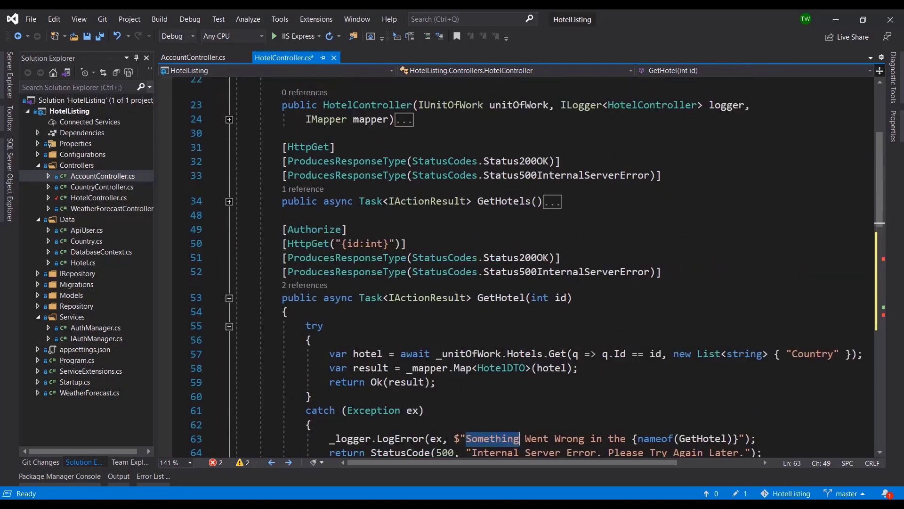
pyautogui.scroll(-3)
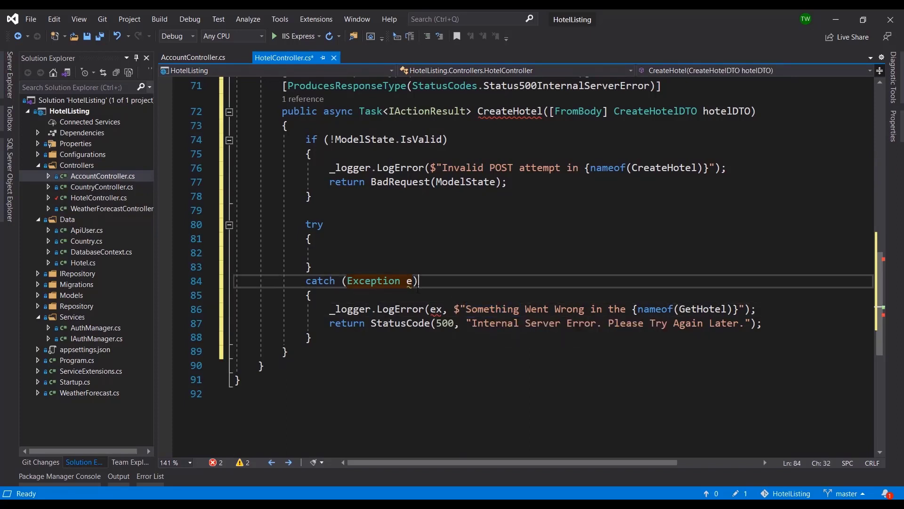
pyautogui.write('x')
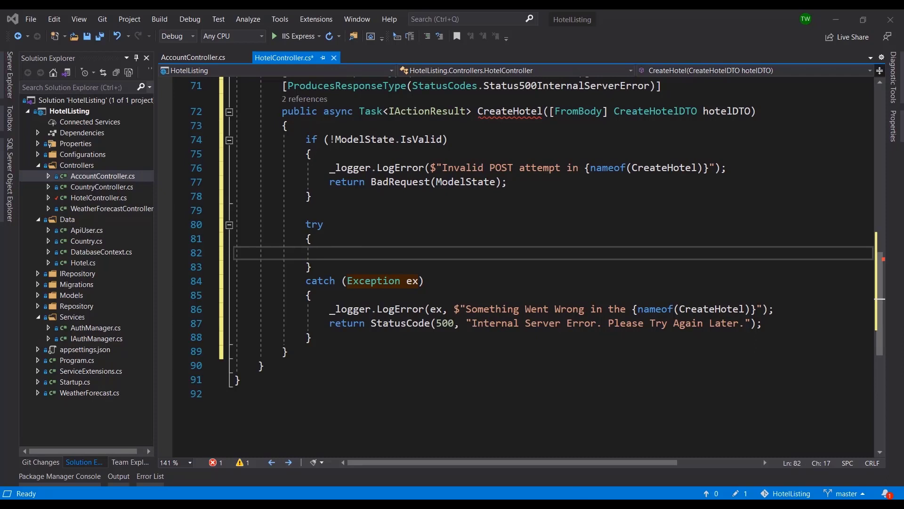
pyautogui.click(673, 111)
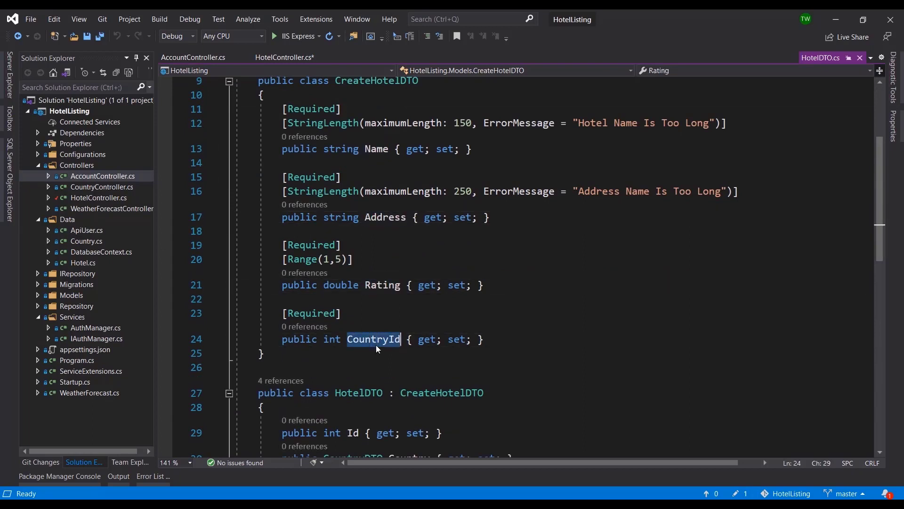
# - Inspect CreateHotelDTO's required fields and CountryId in HotelDTO.cs, then return to the try block
pyautogui.scroll(-3)
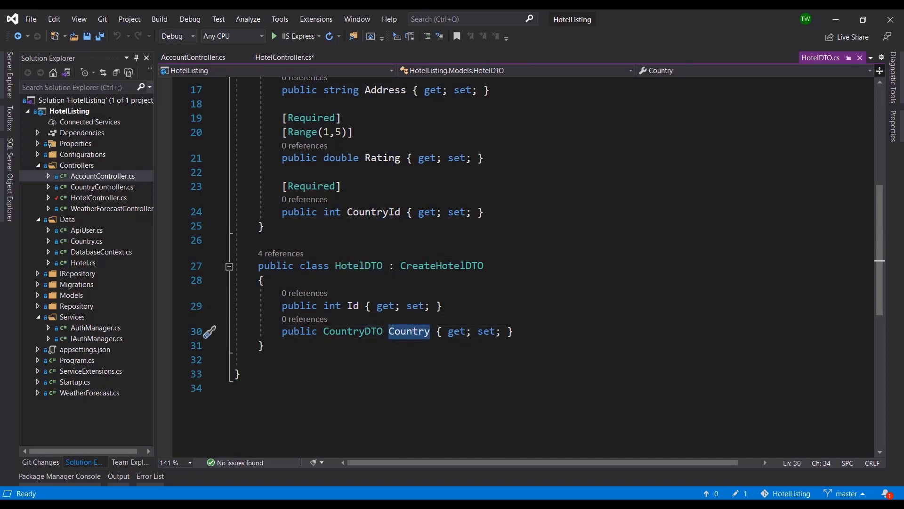
pyautogui.click(520, 331)
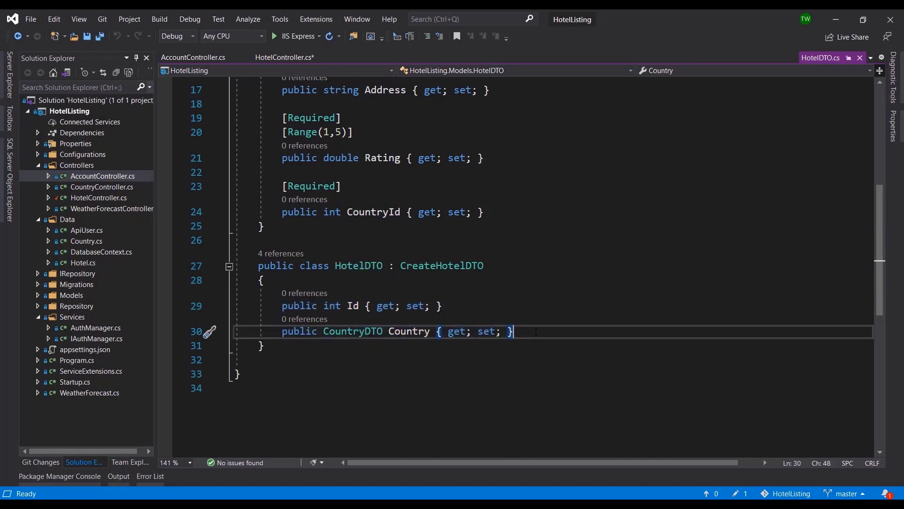
pyautogui.doubleClick(352, 306)
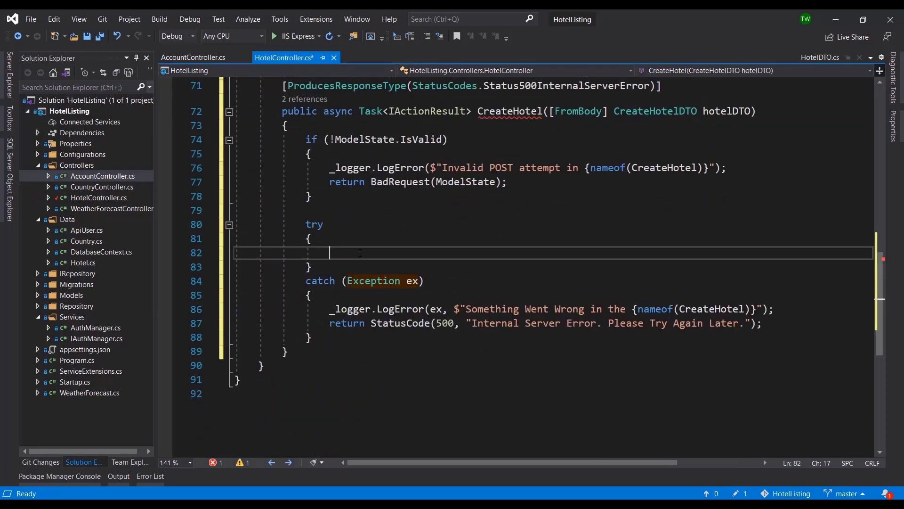
# - Map hotelDTO to a Hotel and add await _unitOfWork.Hotels.Insert(hotel); then save the file
pyautogui.write('var hotel = _mapper.Map<Hotel>(hotelDTO);')
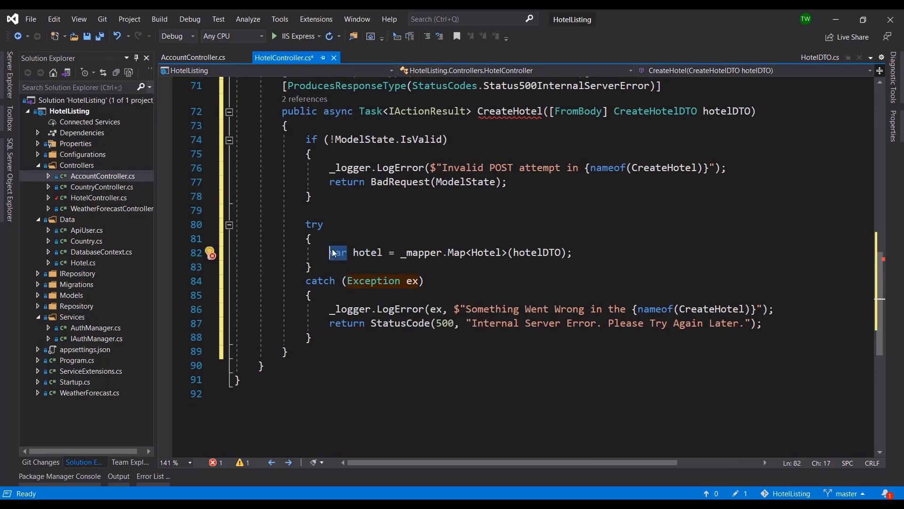
pyautogui.doubleClick(422, 252)
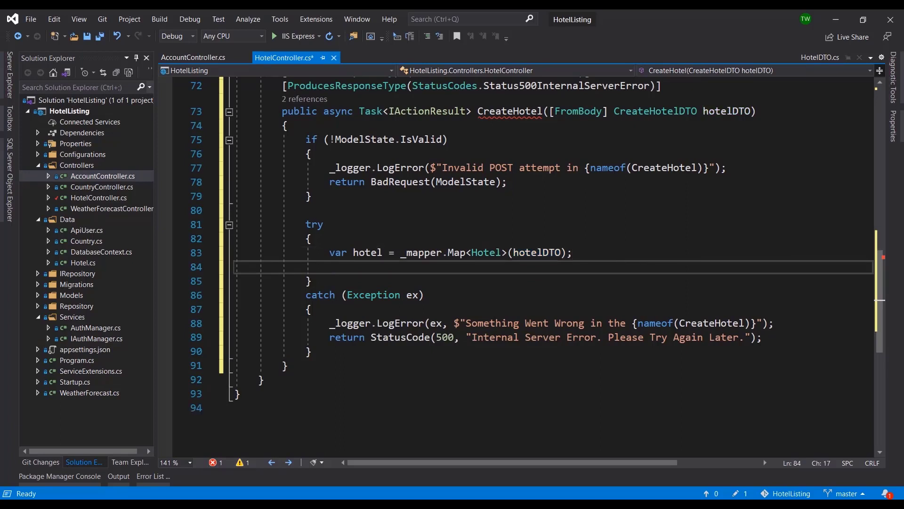
pyautogui.click(330, 268)
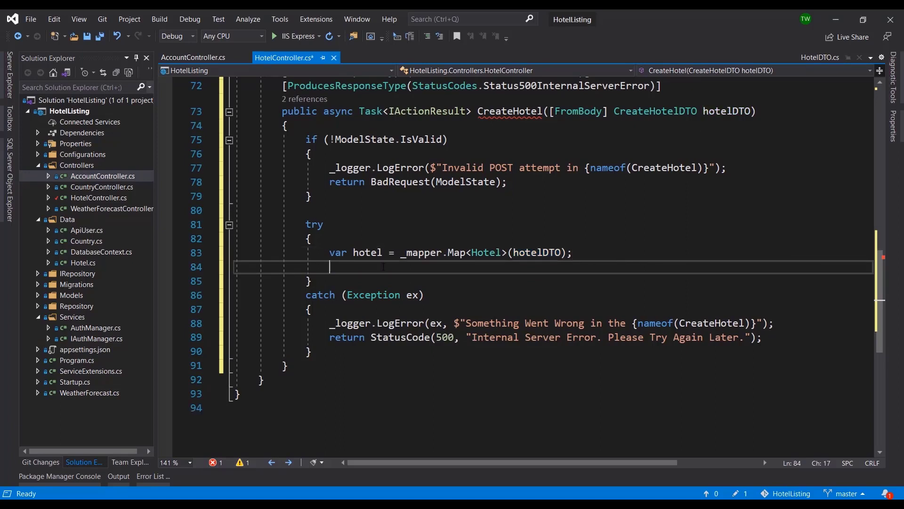
pyautogui.write('await')
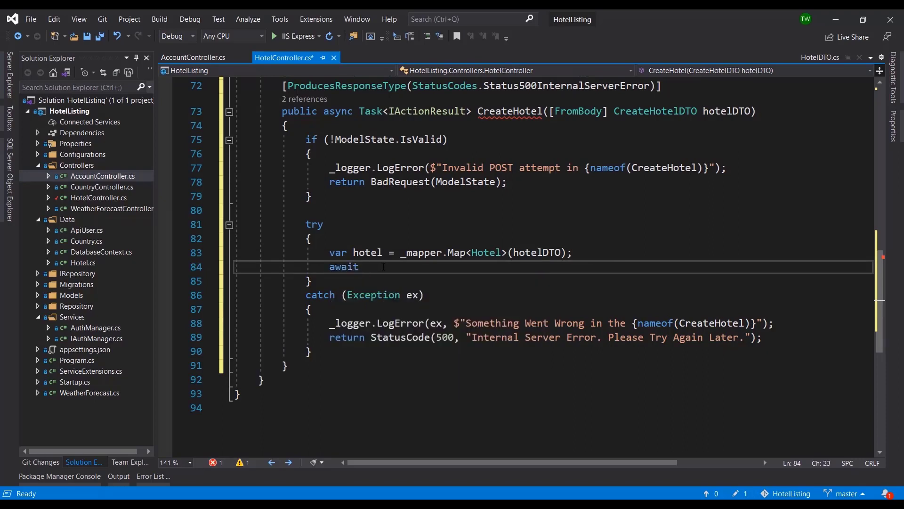
pyautogui.write('-')
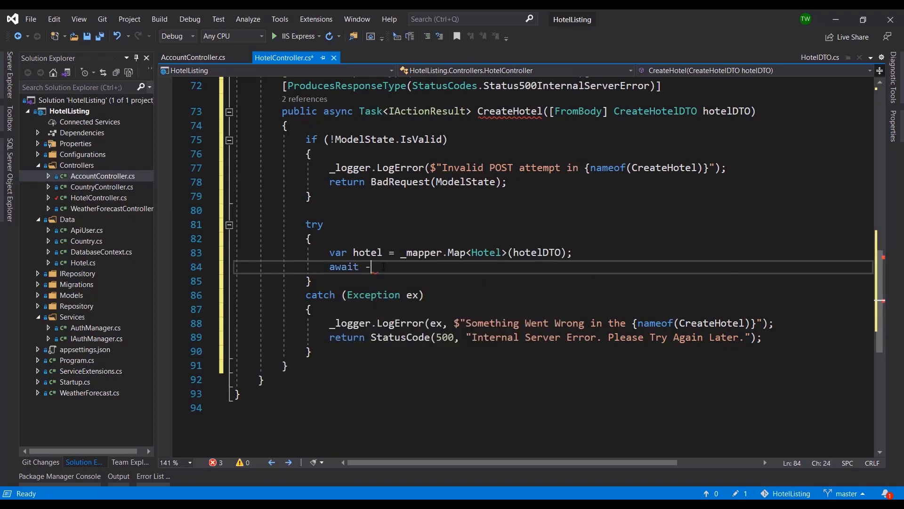
pyautogui.write('_unit')
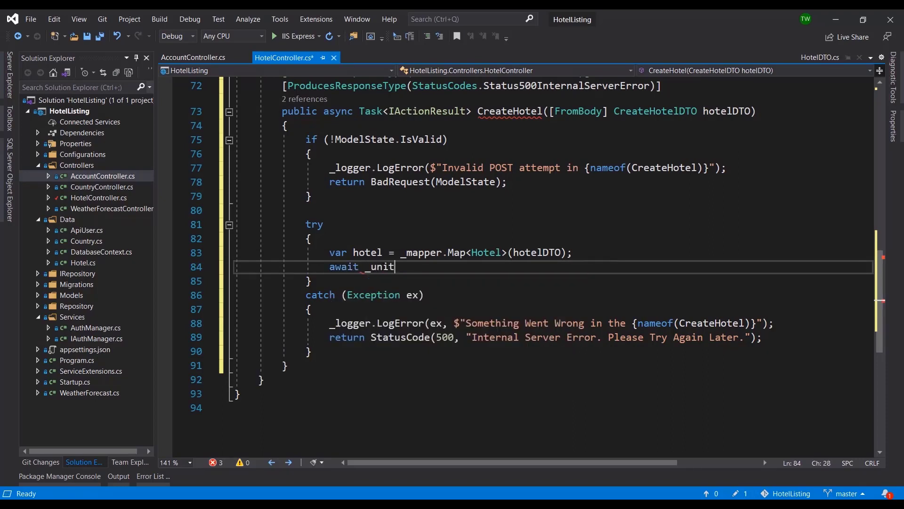
pyautogui.write('OfWork.Hotels')
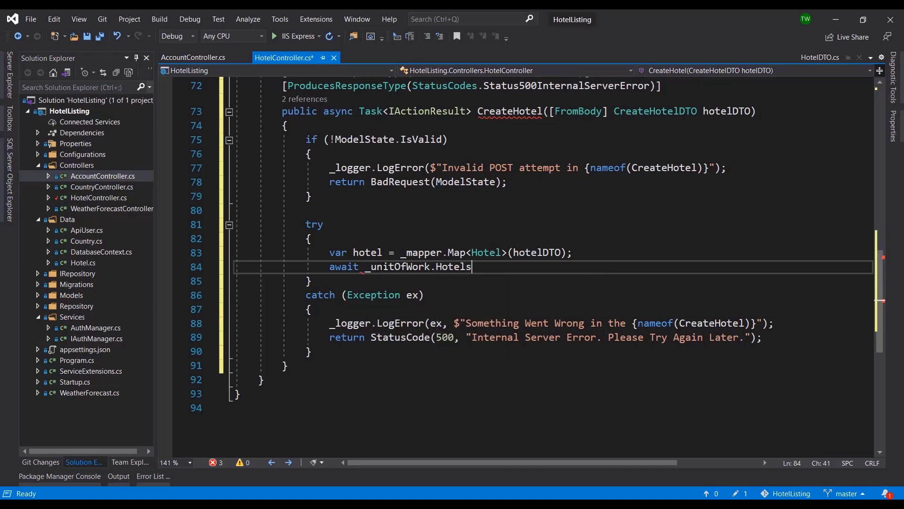
pyautogui.write('.')
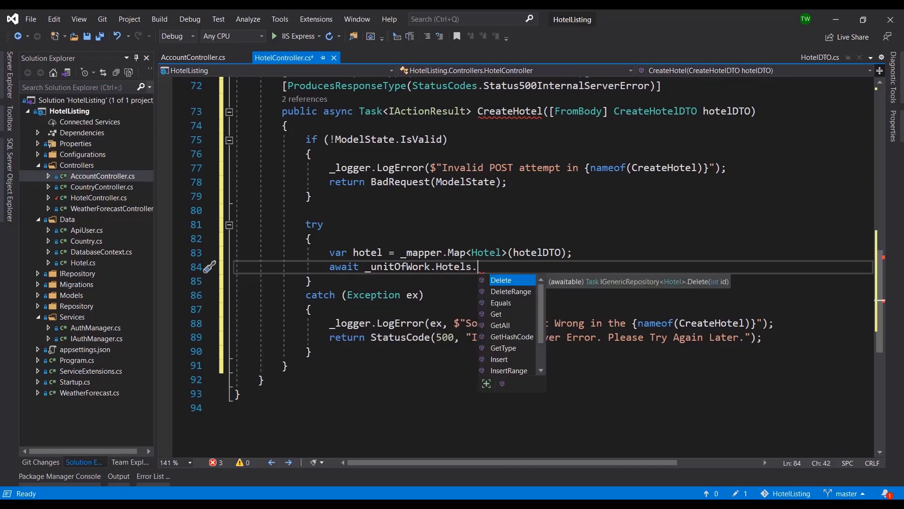
pyautogui.write('Insert')
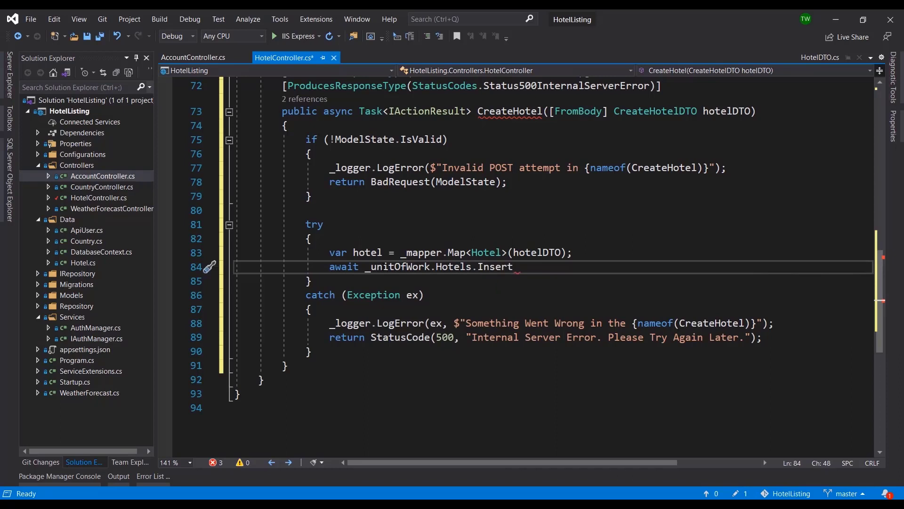
pyautogui.write('(hotel);')
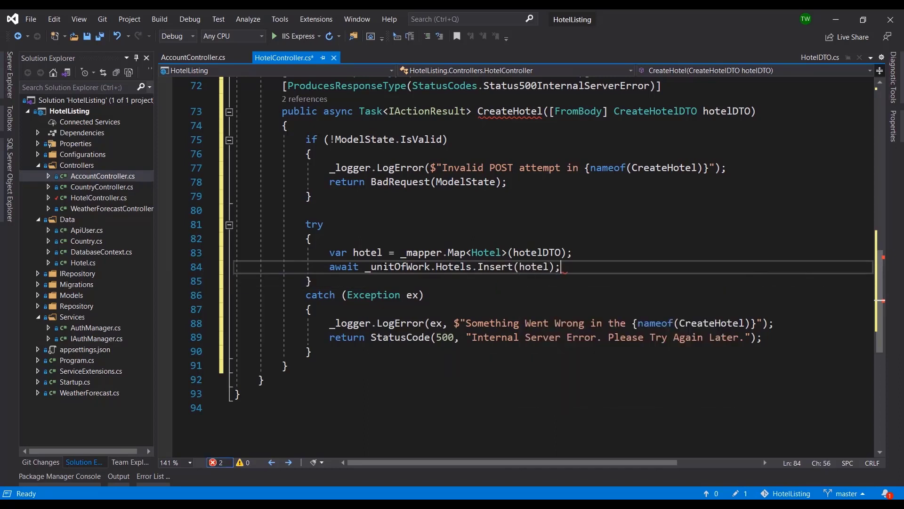
pyautogui.press('Ctrl+S')
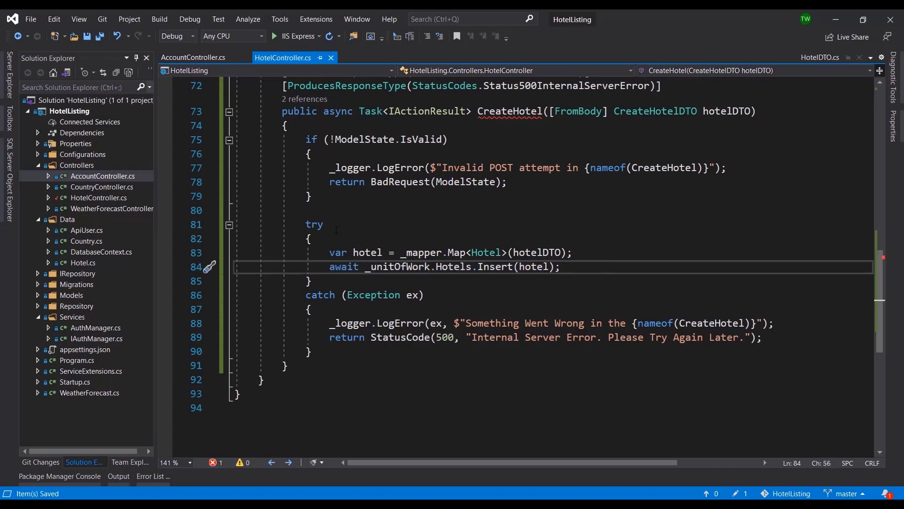
# - Add await _unitOfWork.Save(); after the insert and check the Get call in GetHotel
pyautogui.moveTo(309, 139); pyautogui.dragTo(327, 182)
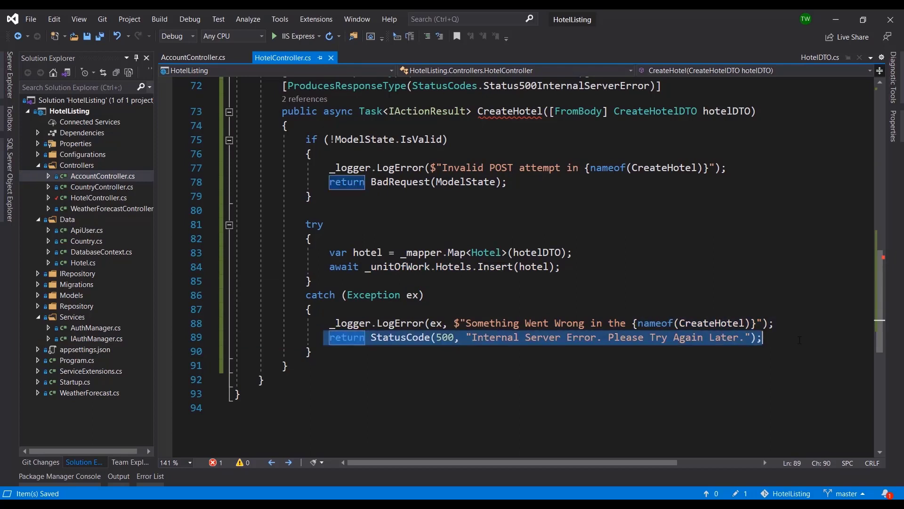
pyautogui.moveTo(446, 333)
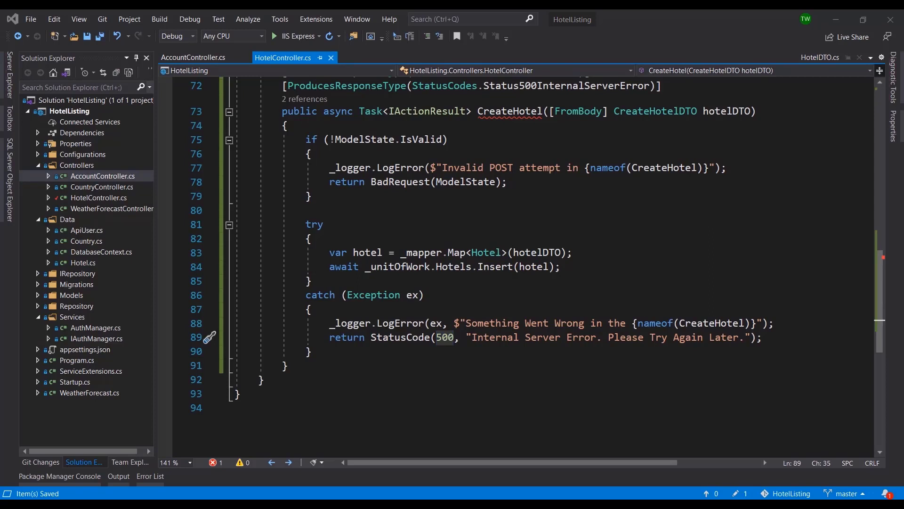
pyautogui.write('await _unitOfWork.Save();')
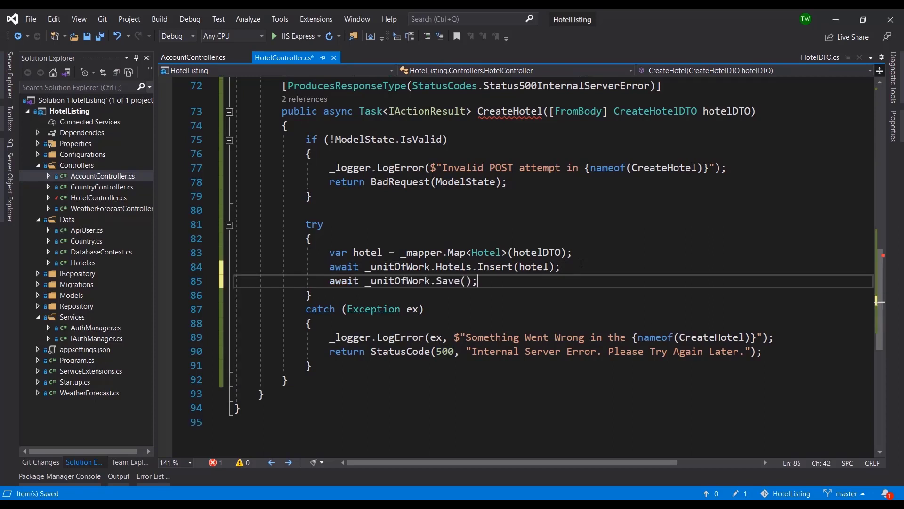
pyautogui.moveTo(395, 281)
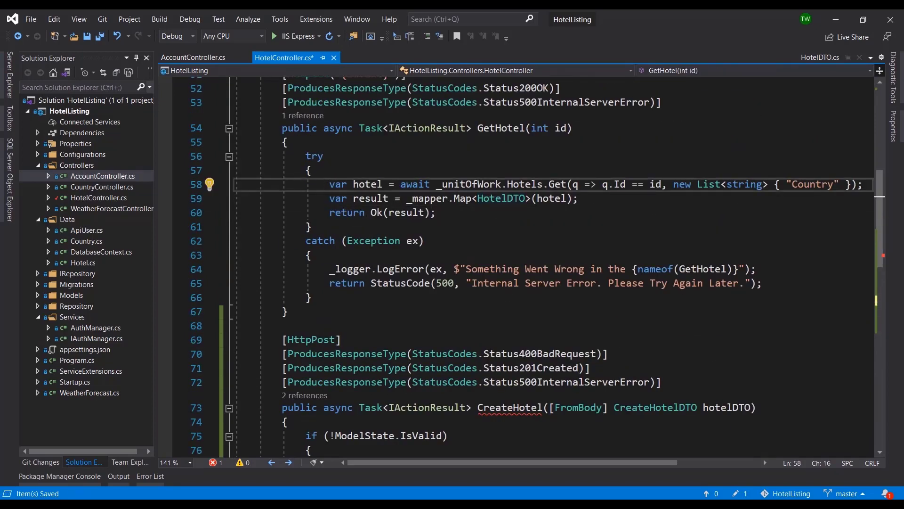
pyautogui.click(552, 185)
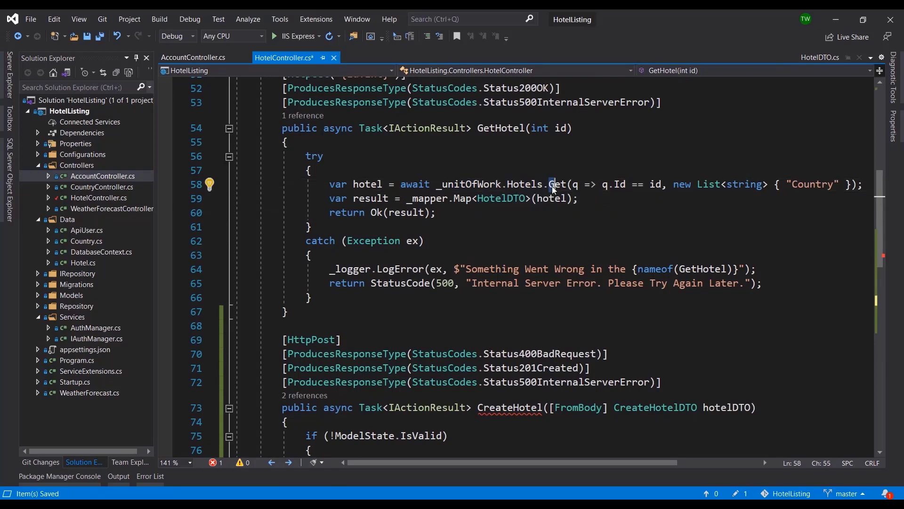
pyautogui.scroll(-3)
pyautogui.write('await _unitOfWork.Save();')
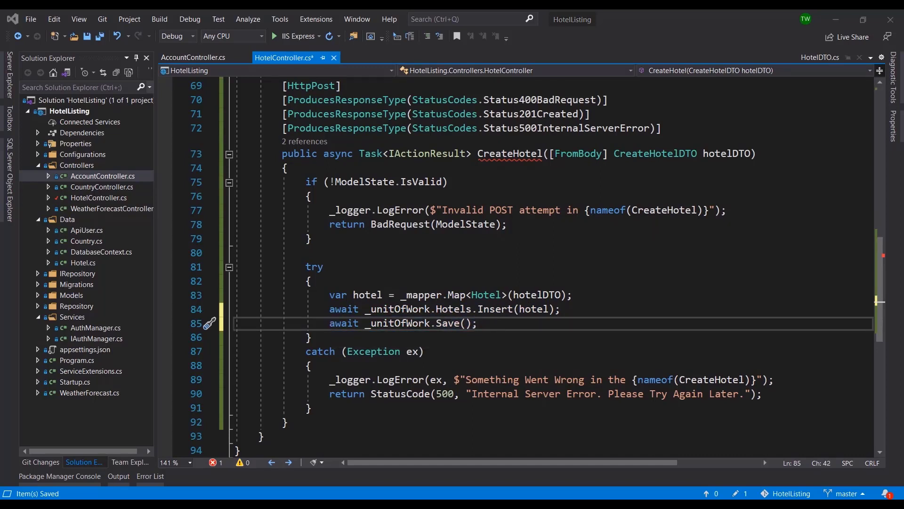
# - Start the return statement, comparing Created, CreatedAtAction and CreatedAtRoute, and choose CreatedAtRoute
pyautogui.press('Enter')
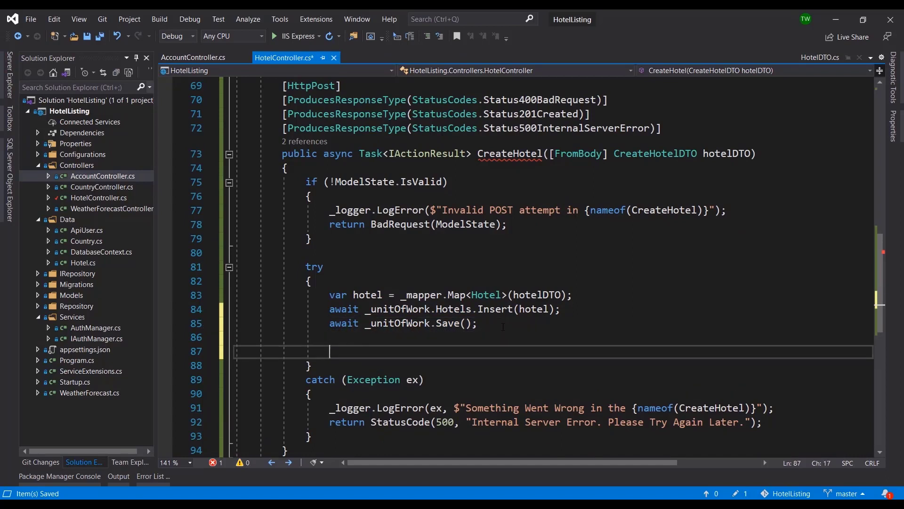
pyautogui.write('return')
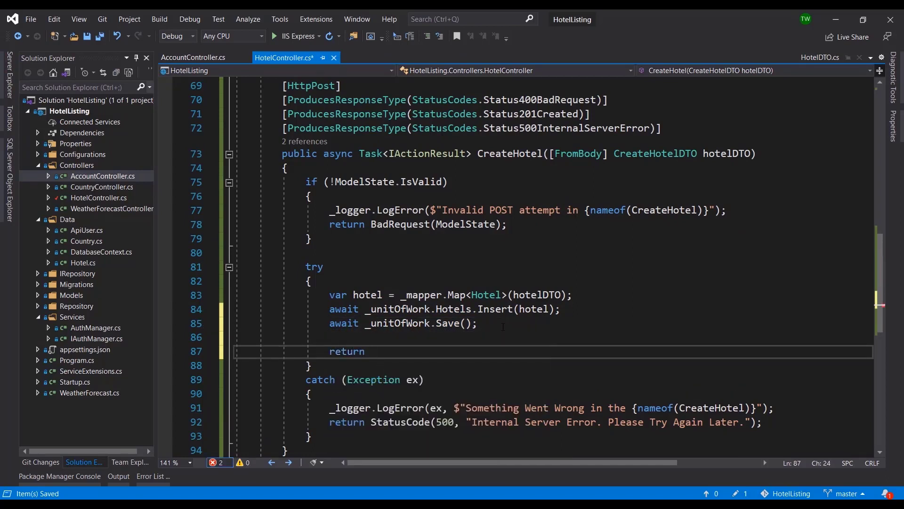
pyautogui.write('Crea')
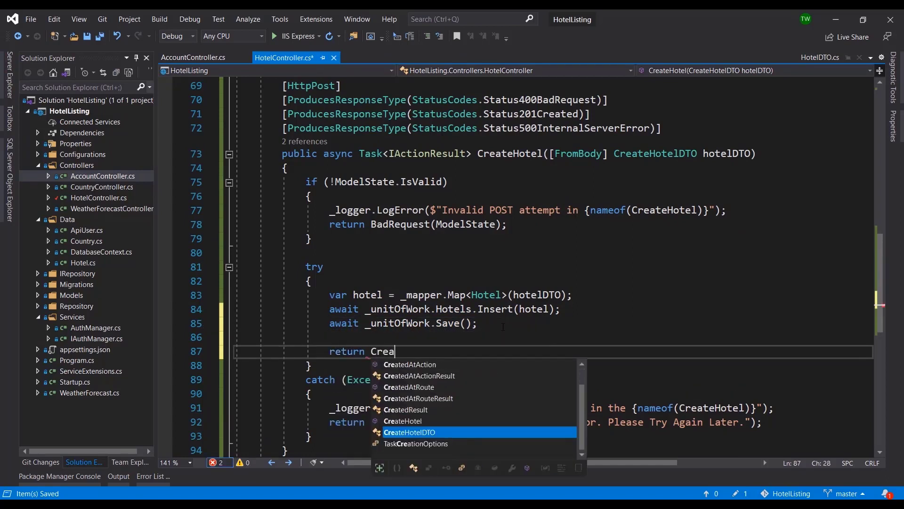
pyautogui.write('ted')
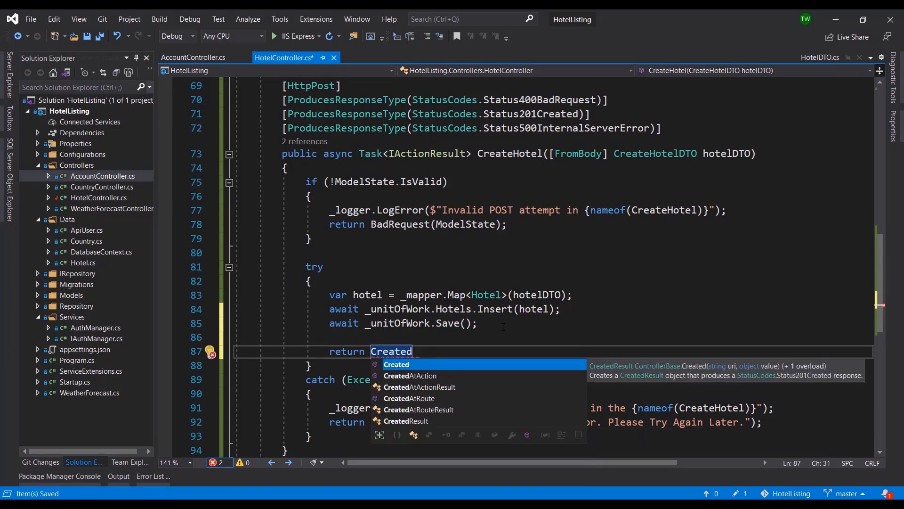
pyautogui.press('Down')
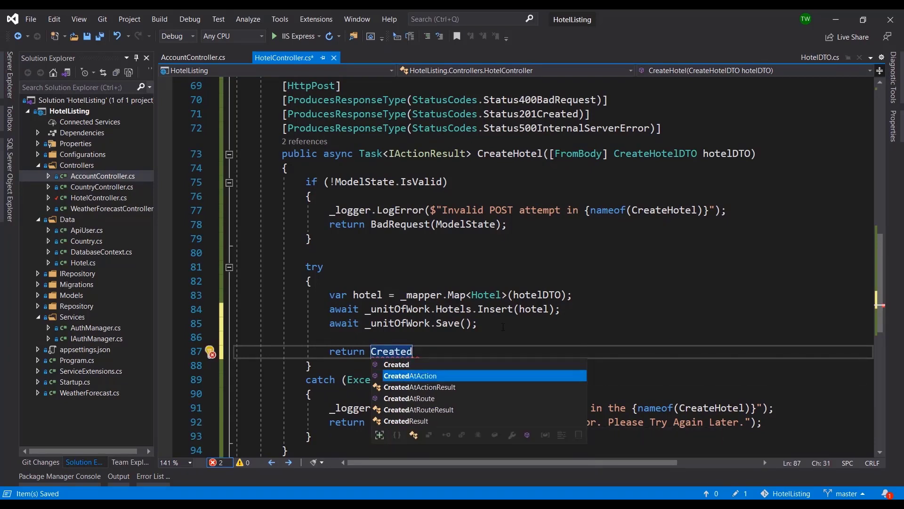
pyautogui.press('Down')
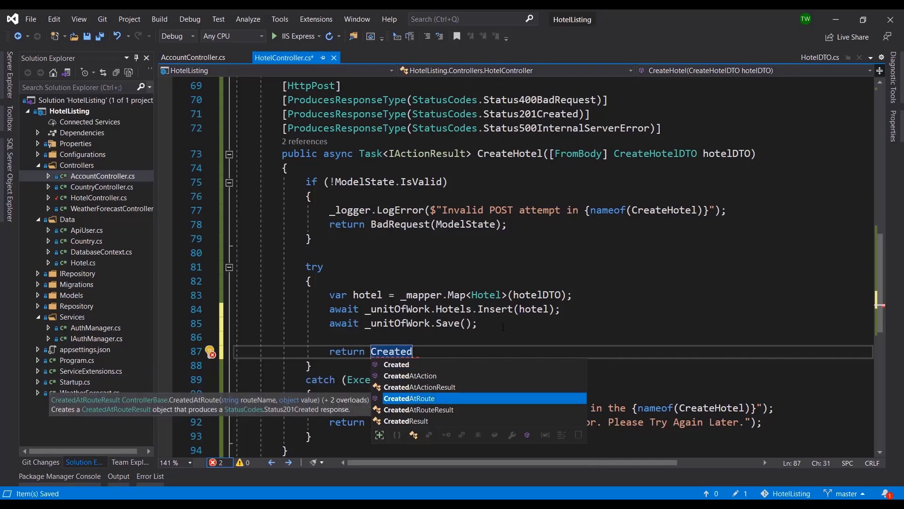
pyautogui.press('Up')
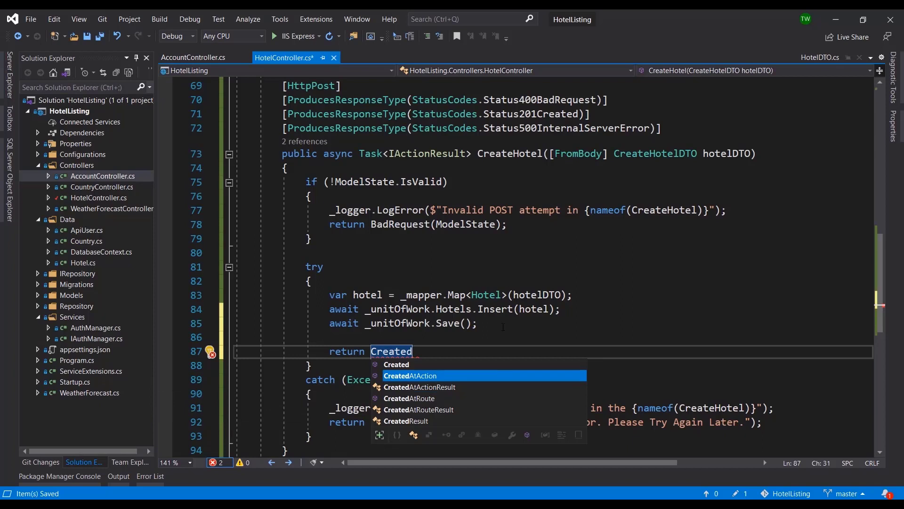
pyautogui.press('Up')
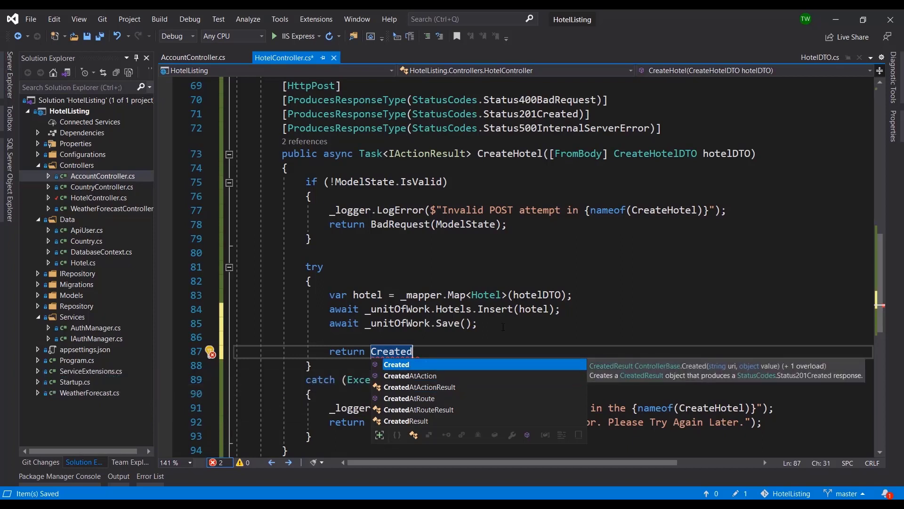
pyautogui.press('Down')
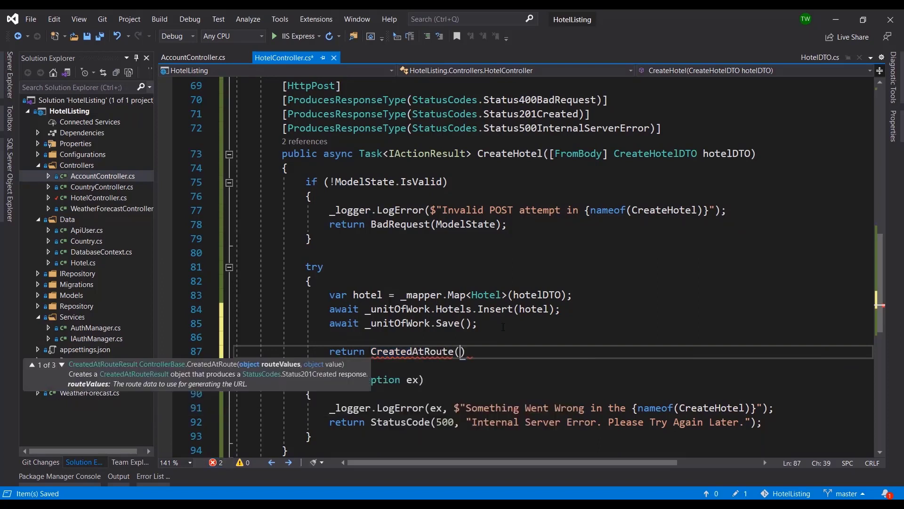
# - Complete return CreatedAtRoute("GetHotel", new { id = hotel.Id }); and save the controller
pyautogui.write('"')
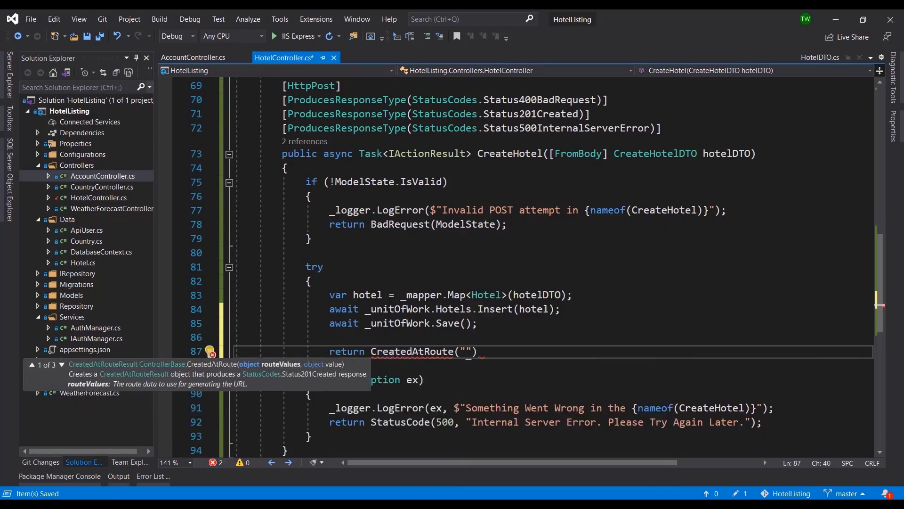
pyautogui.moveTo(537, 277)
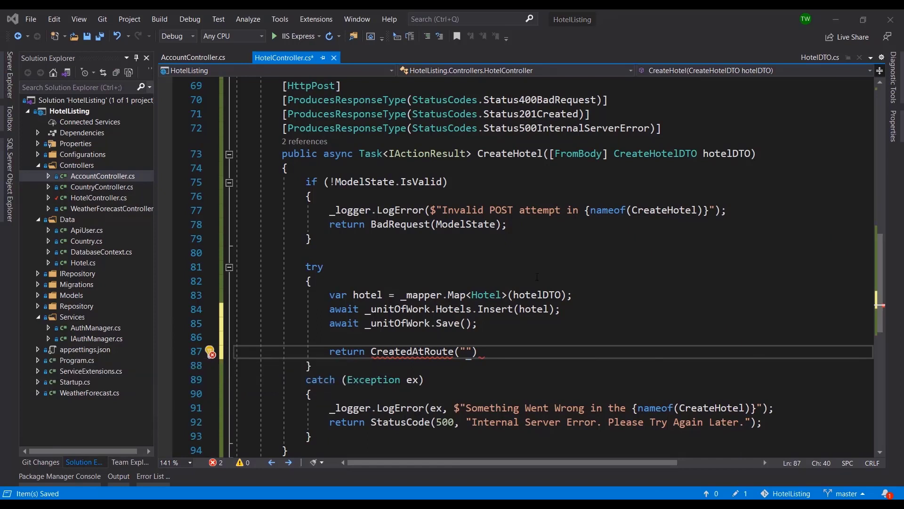
pyautogui.write('GetHotel')
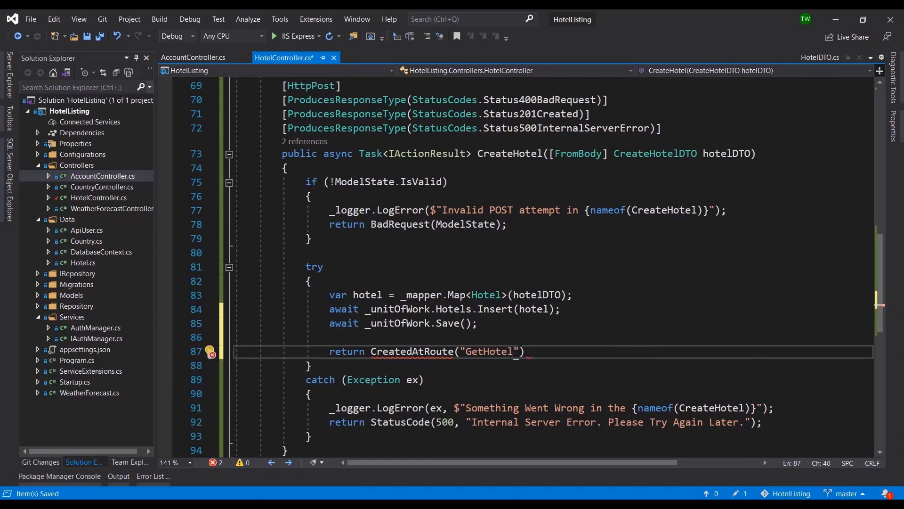
pyautogui.write(',')
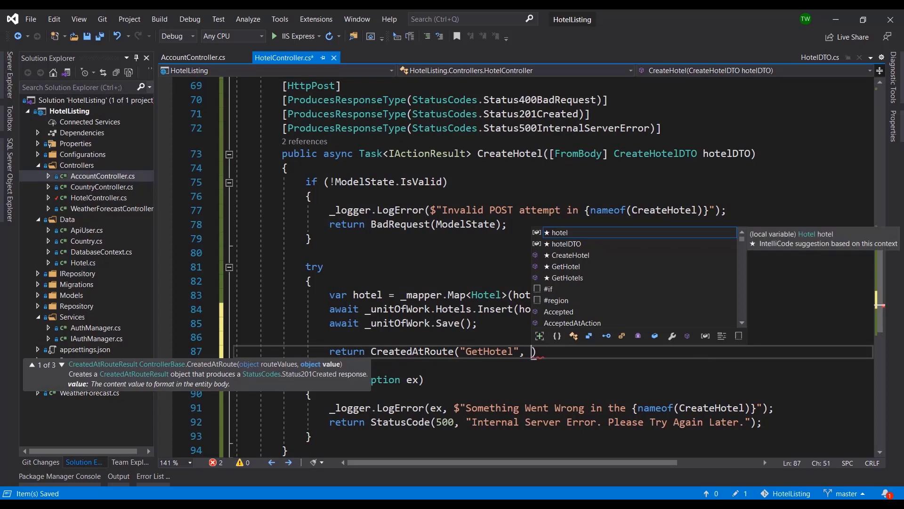
pyautogui.press('Escape')
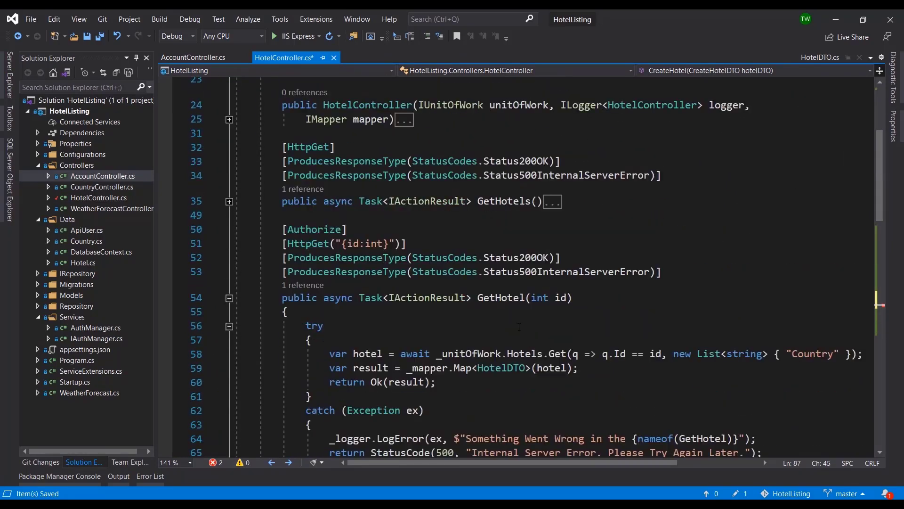
pyautogui.scroll(-3)
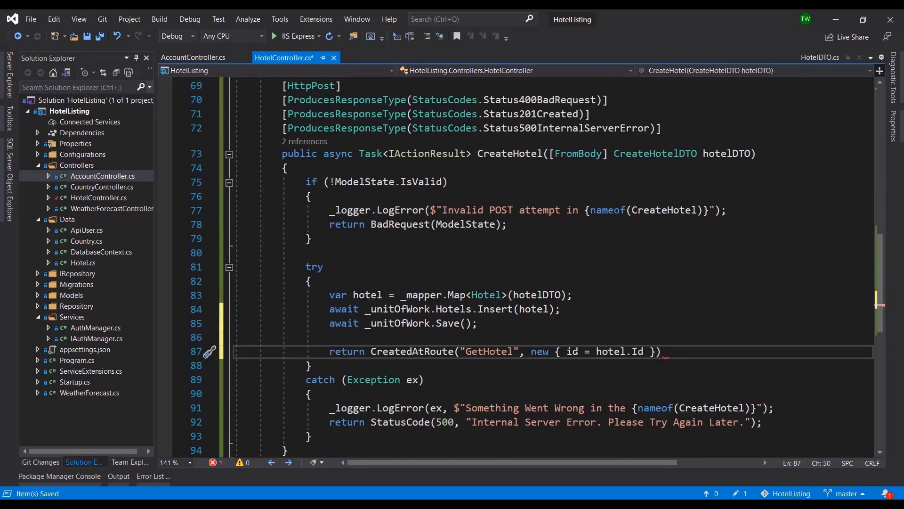
pyautogui.doubleClick(571, 352)
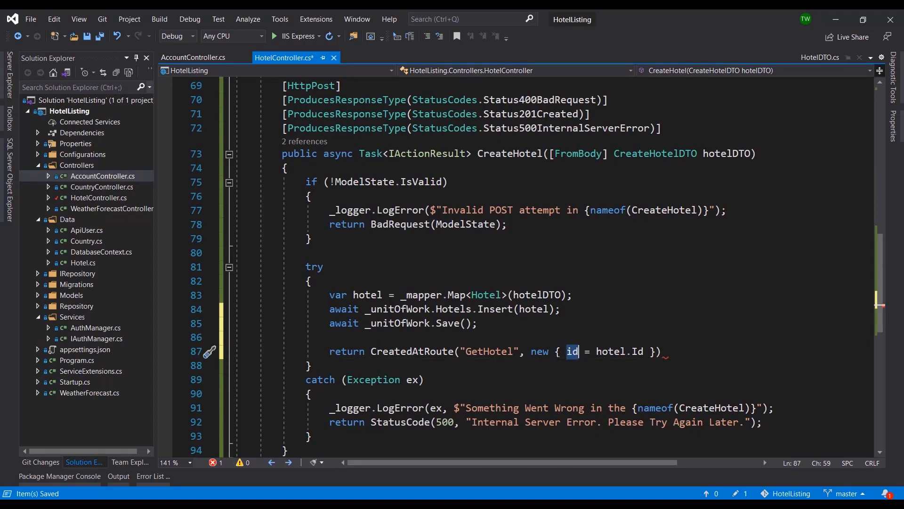
pyautogui.moveTo(573, 351)
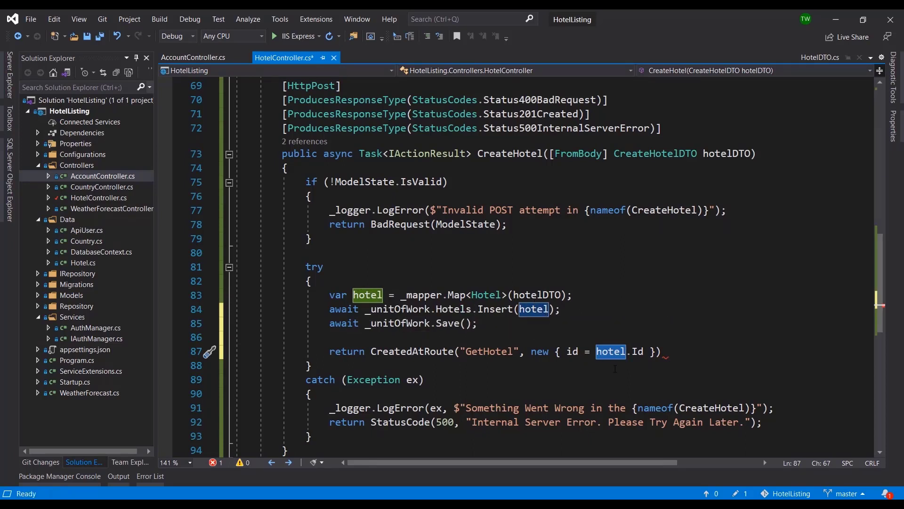
pyautogui.moveTo(329, 294); pyautogui.dragTo(478, 323)
pyautogui.write(';')
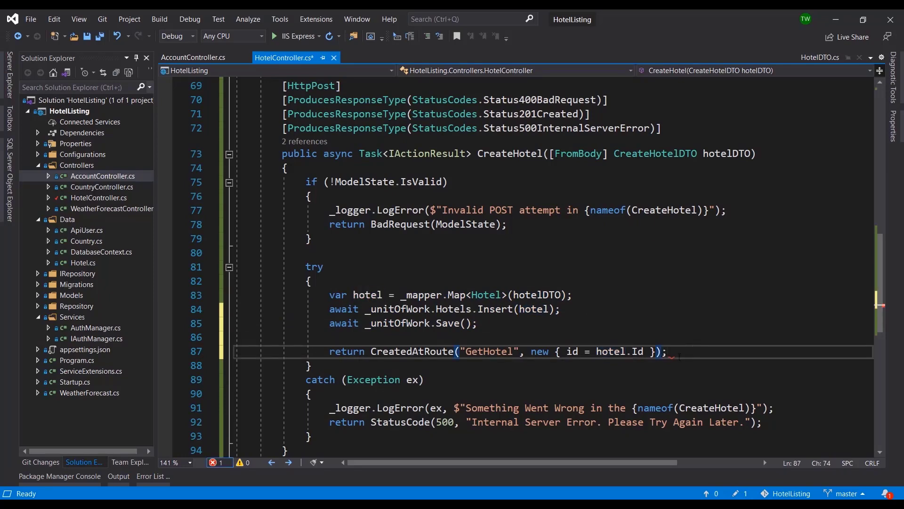
pyautogui.press('Ctrl+S')
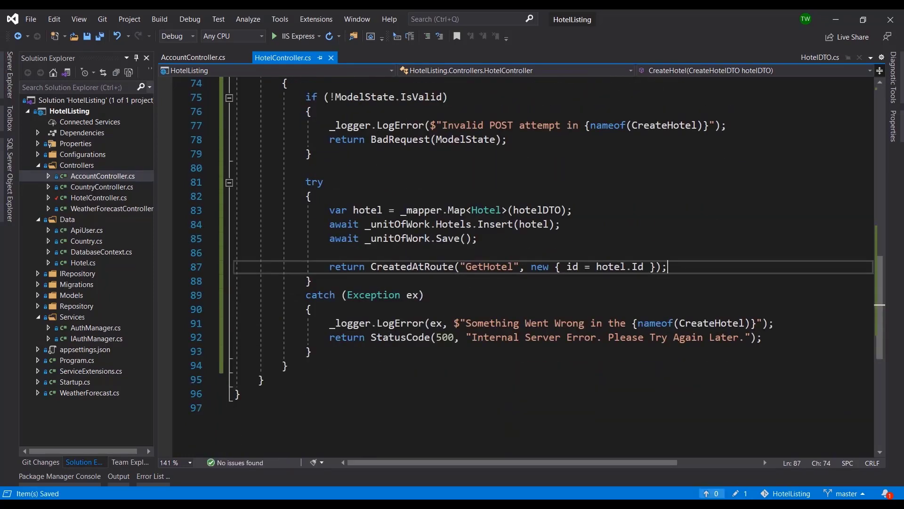
# - Change GetHotel's attribute to [HttpGet("{id:int}", Name = "GetHotel")]
pyautogui.doubleClick(488, 266)
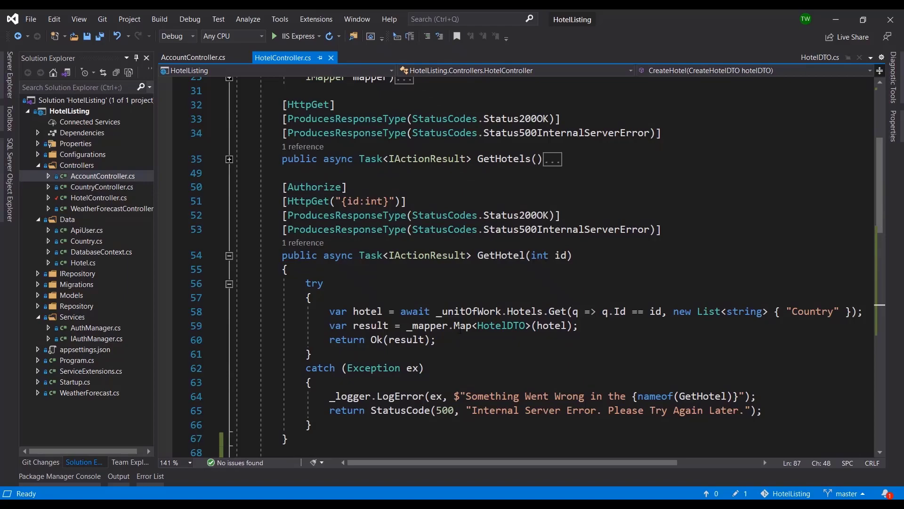
pyautogui.scroll(-3)
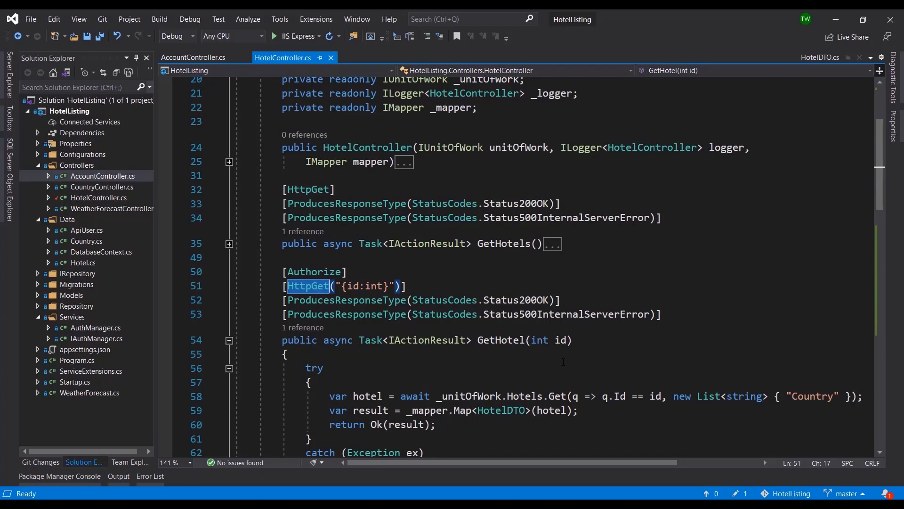
pyautogui.click(394, 287)
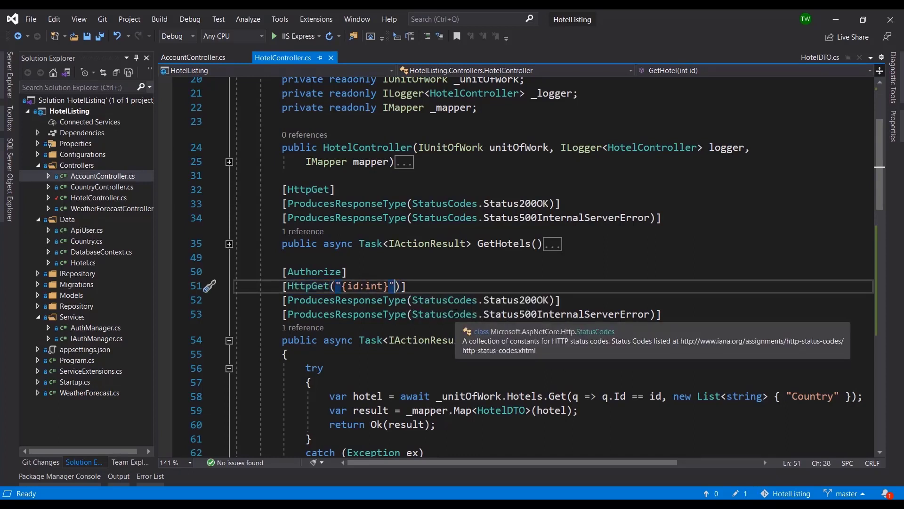
pyautogui.write(', na')
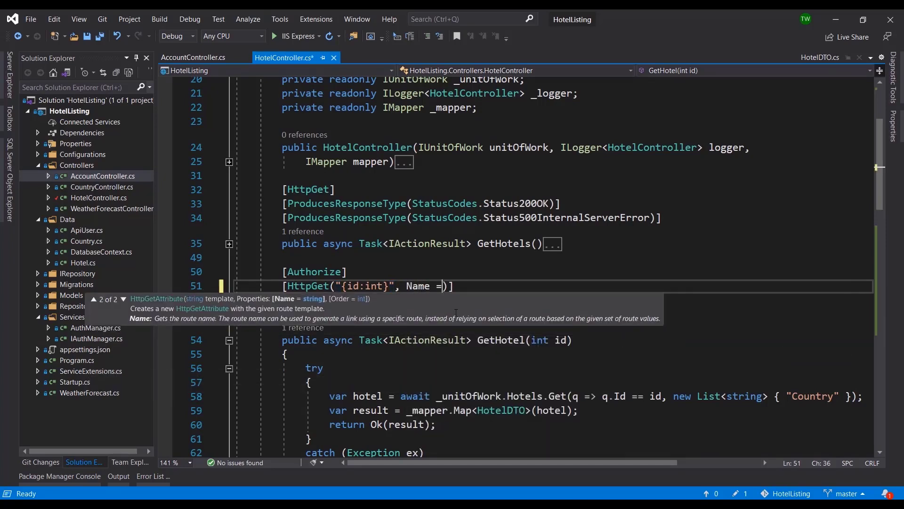
pyautogui.write('""')
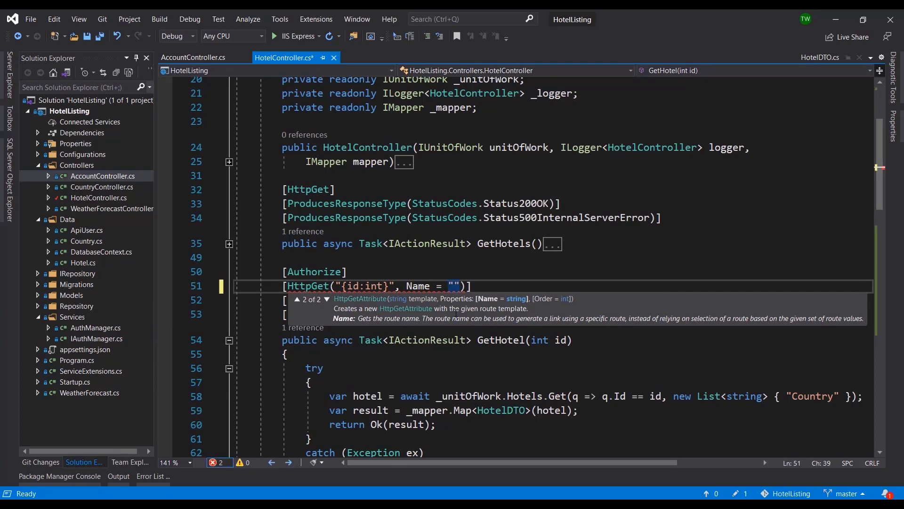
pyautogui.write('GetHotel')
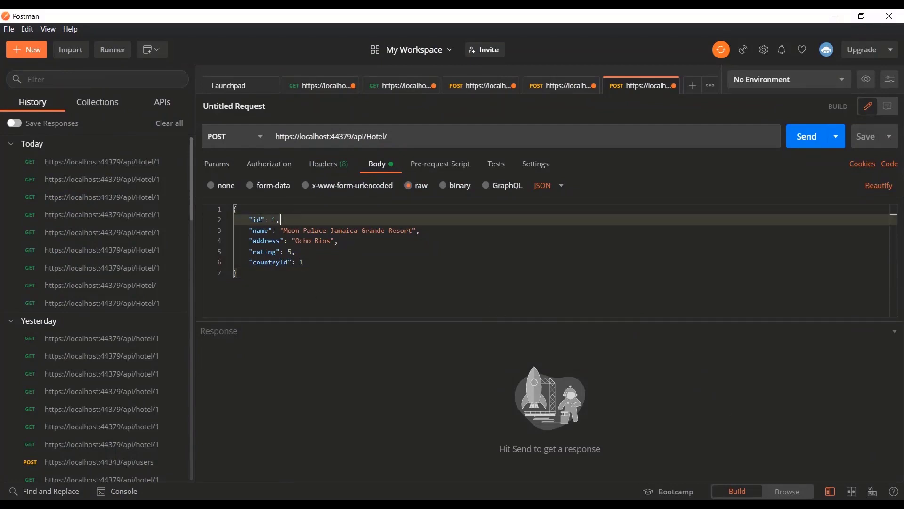
# - Select the id value in the Postman POST api/Hotel request body
pyautogui.doubleClick(256, 219)
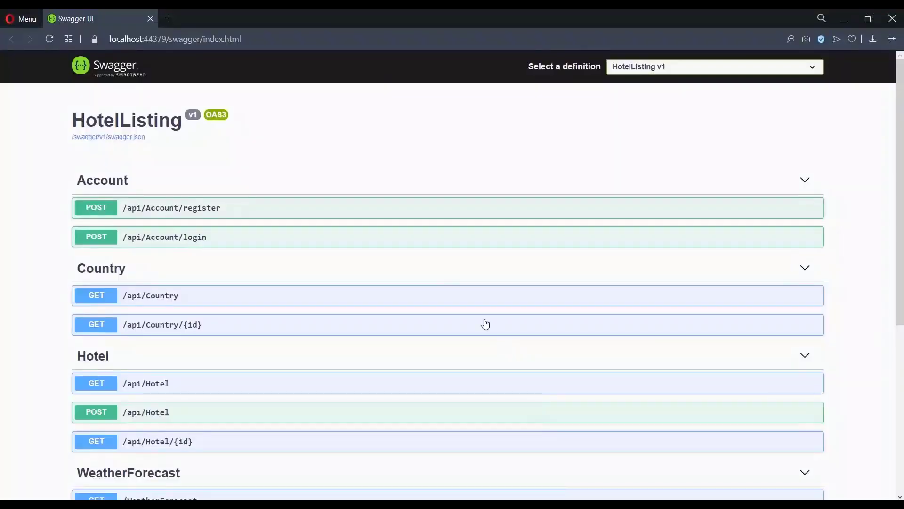
# - Copy the POST /api/Hotel example body (name, address, rating, countryId, no id) from Swagger UI
pyautogui.scroll(-3)
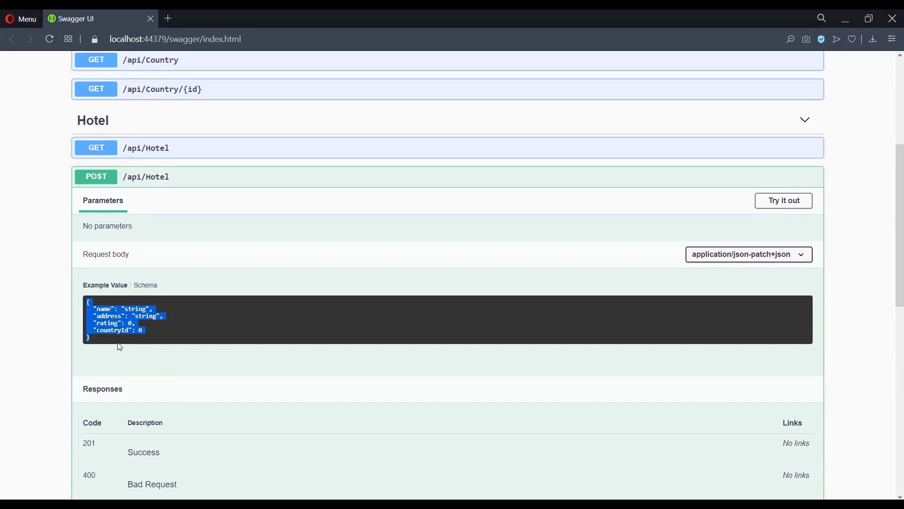
pyautogui.click(126, 341)
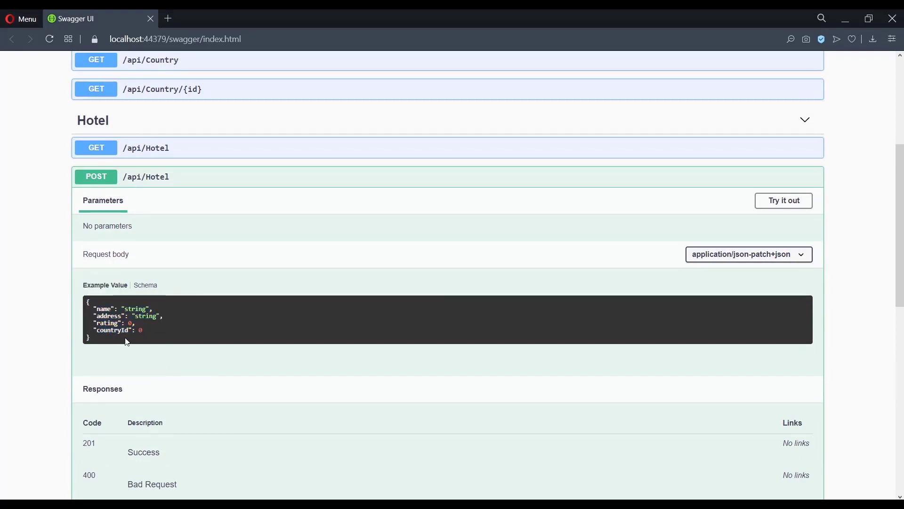
pyautogui.moveTo(96, 305)
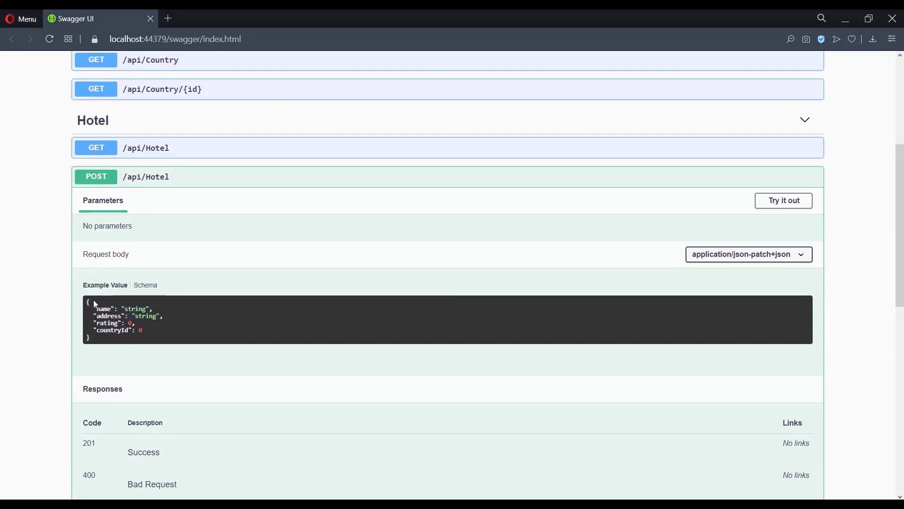
pyautogui.moveTo(93, 305)
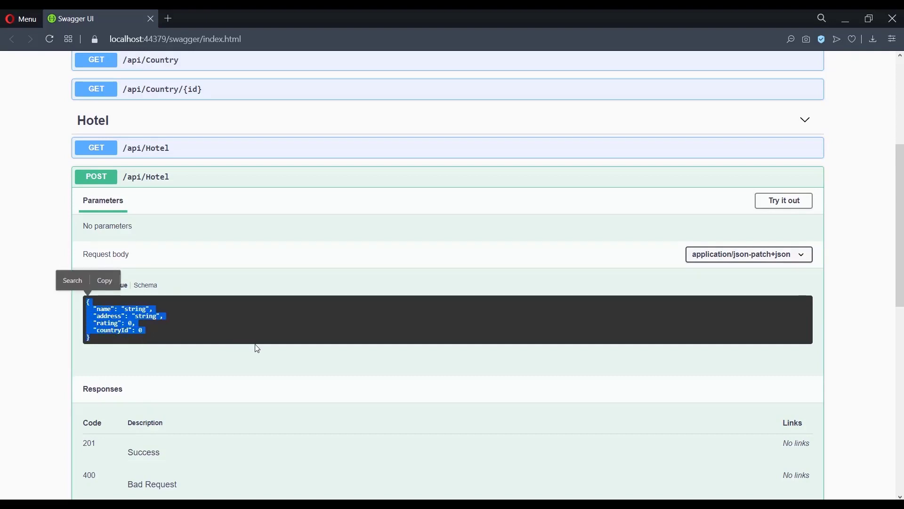
pyautogui.click(436, 357)
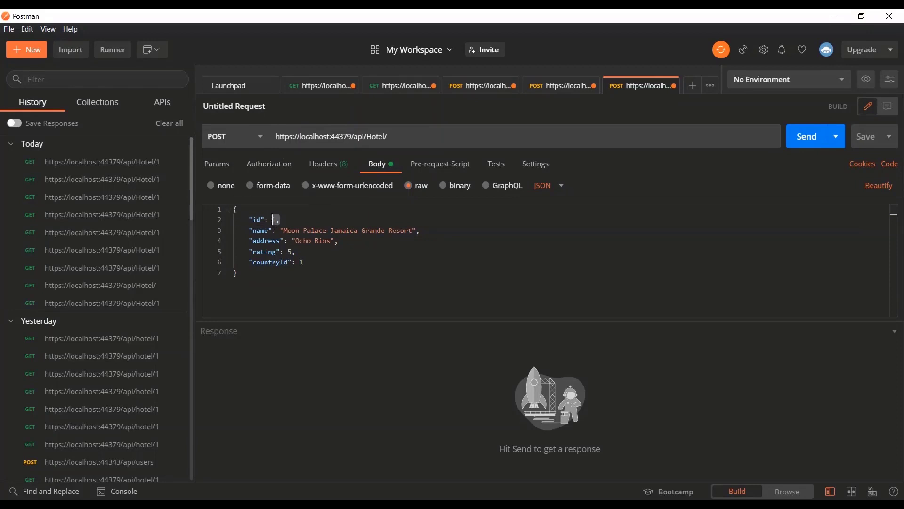
# - Retype id 1 in the body and check the api/Hotel address before sending the request
pyautogui.write('1')
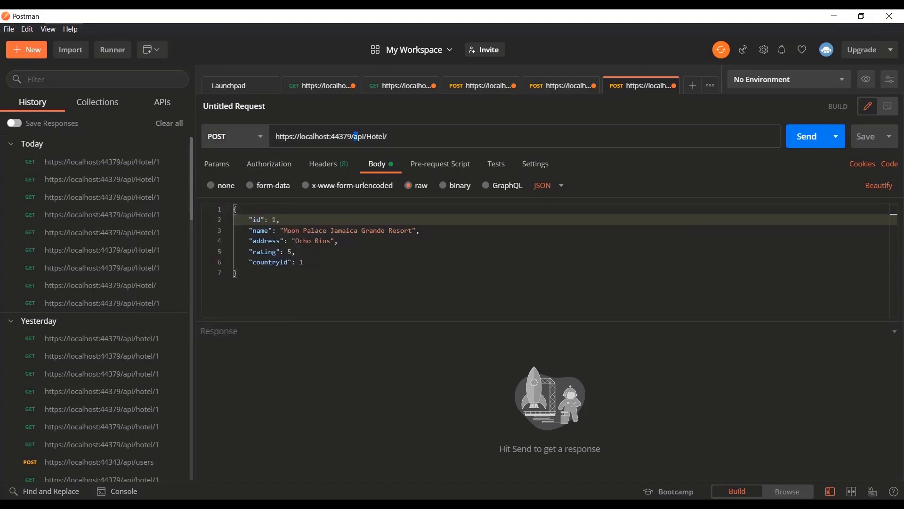
pyautogui.click(807, 136)
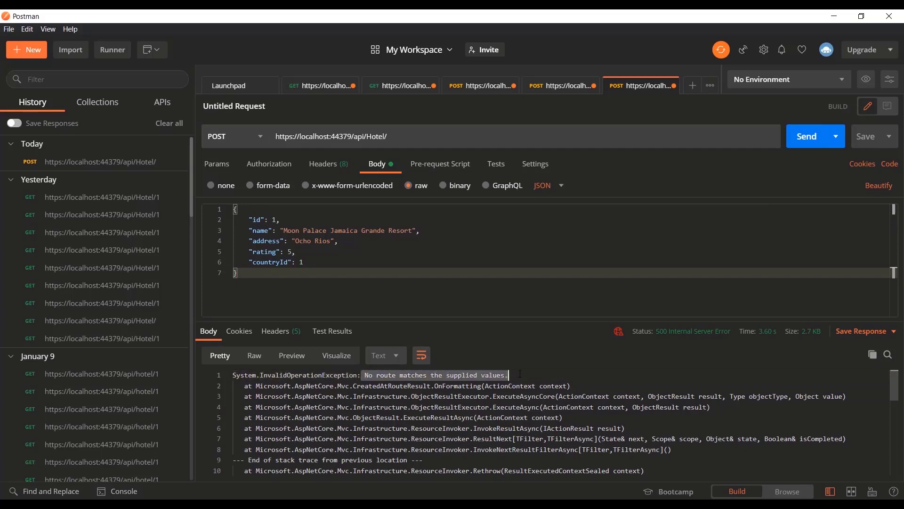
pyautogui.moveTo(521, 372)
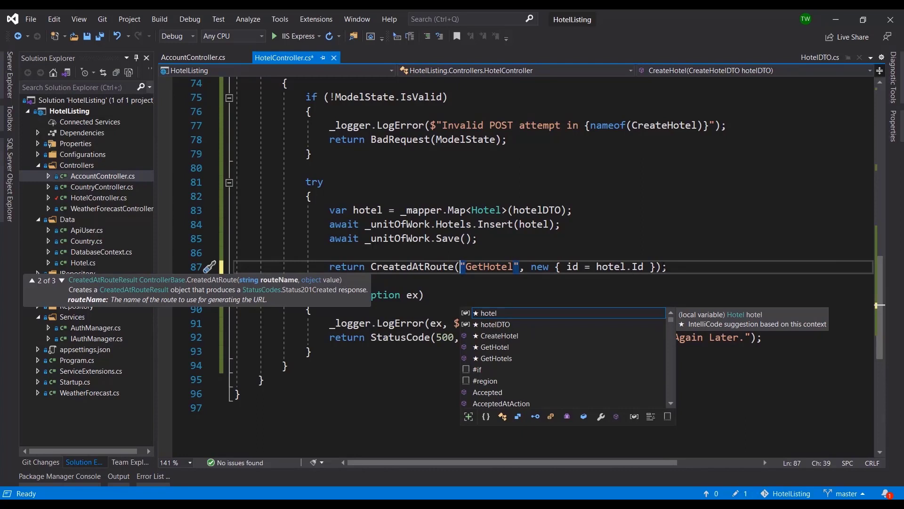
pyautogui.write(',')
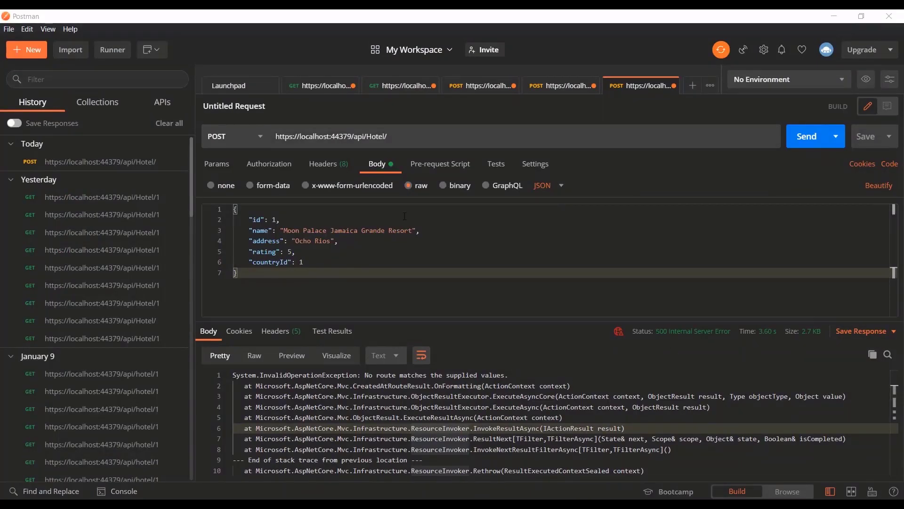
# - Send the hotel POST for a 201 Created with id 6, then remove the id line from the body
pyautogui.click(807, 136)
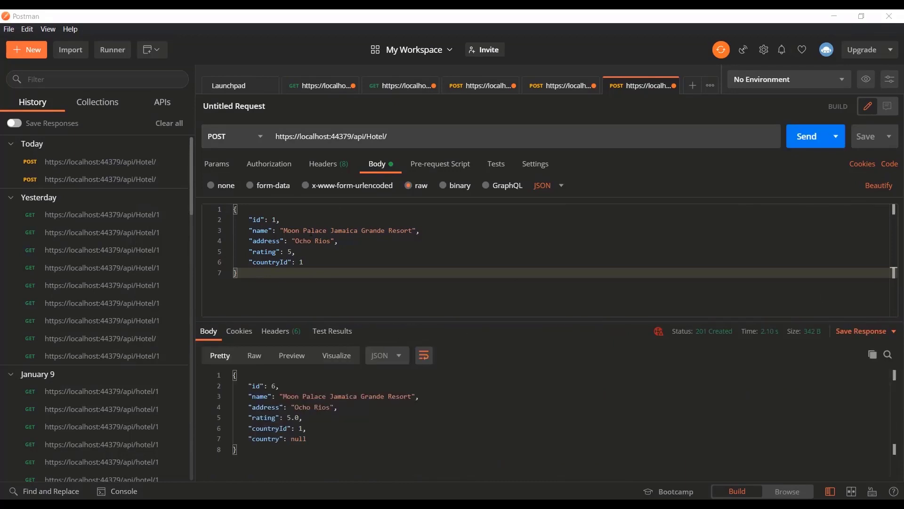
pyautogui.press('ctrl+a')
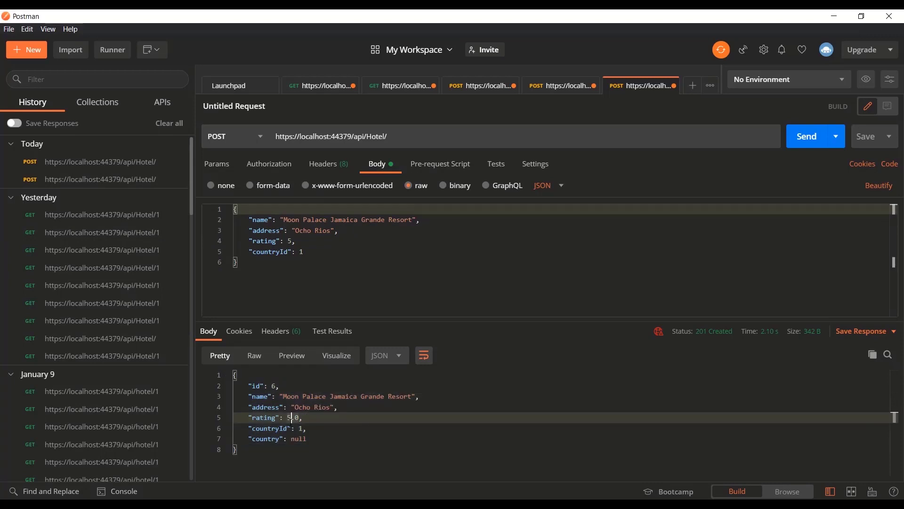
pyautogui.moveTo(285, 382)
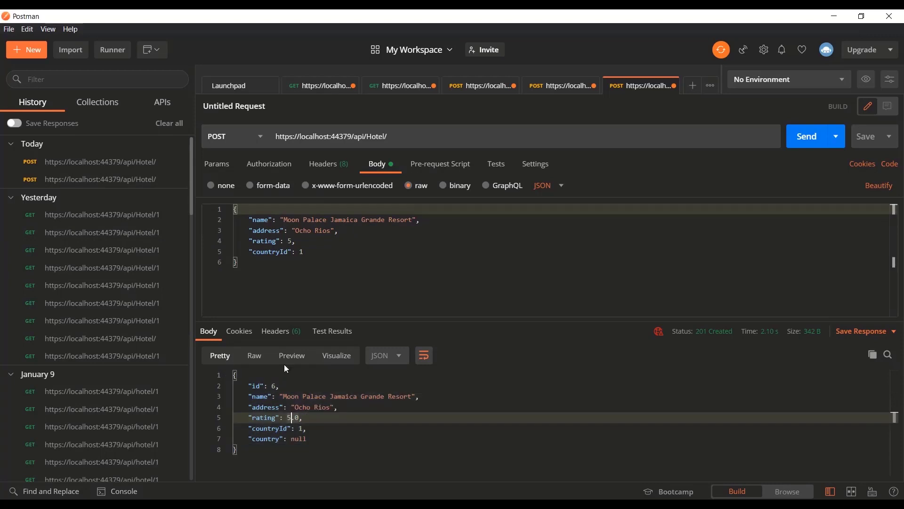
pyautogui.click(275, 331)
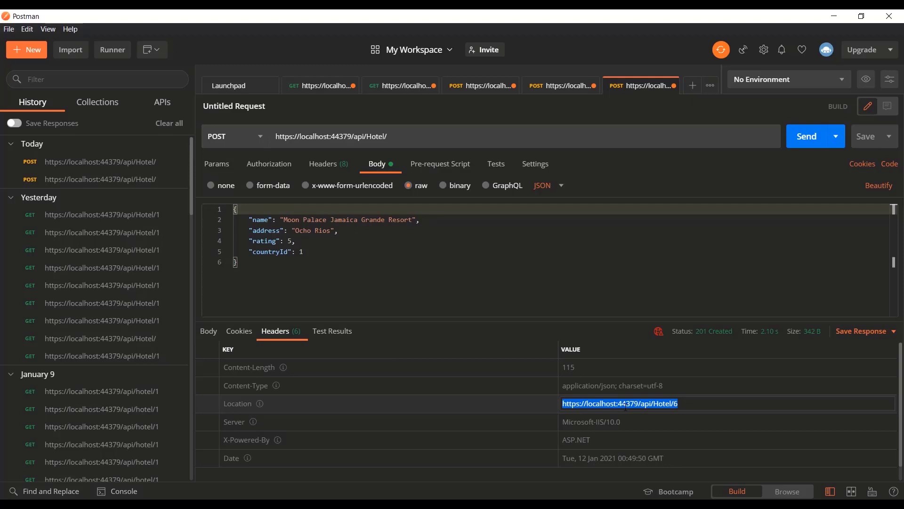
pyautogui.moveTo(608, 415)
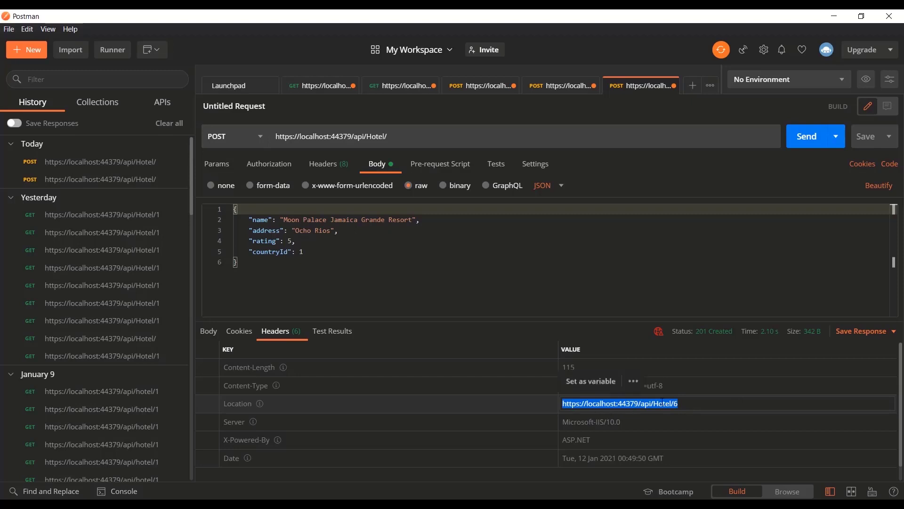
pyautogui.moveTo(686, 90)
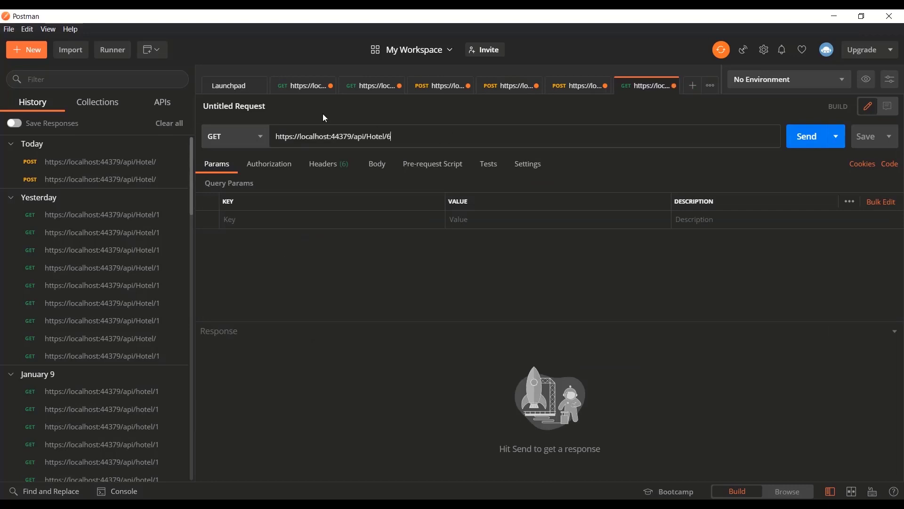
# - Send a GET to api/Hotel/6 from the Location header and receive 401 Unauthorized
pyautogui.click(806, 135)
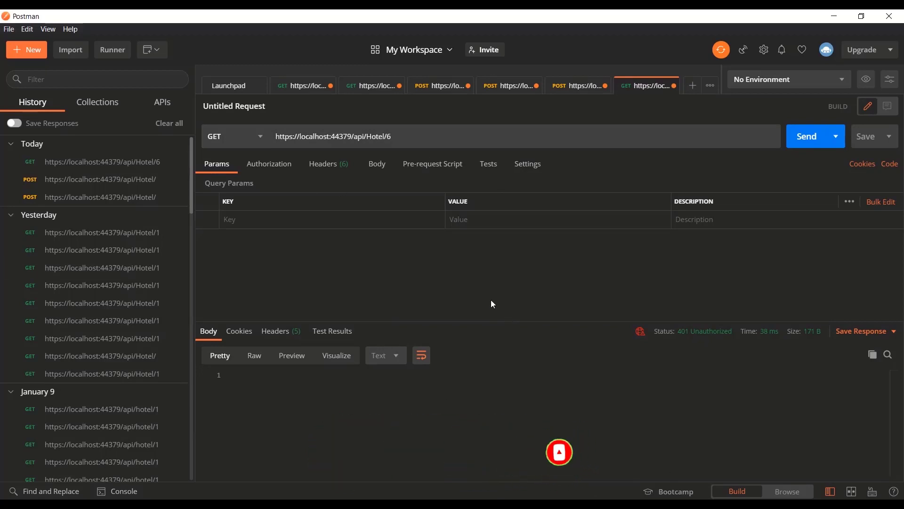
pyautogui.moveTo(489, 229)
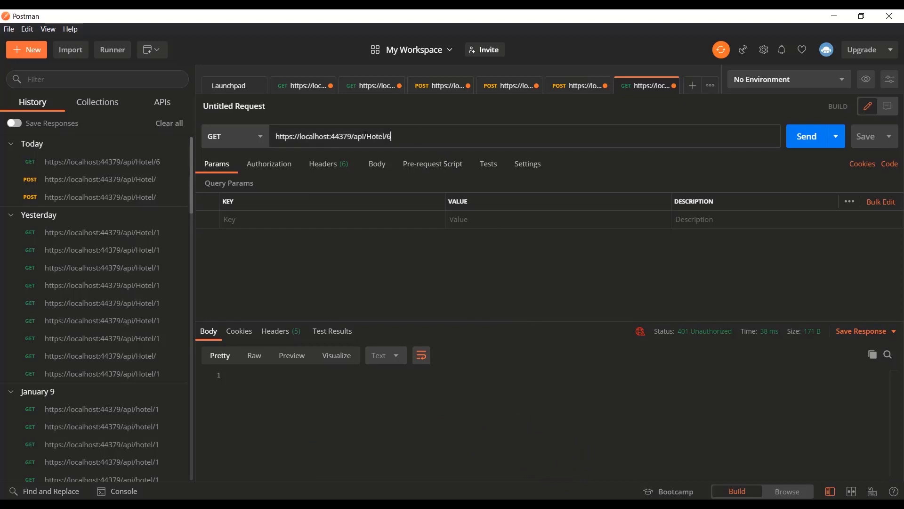
pyautogui.doubleClick(378, 136)
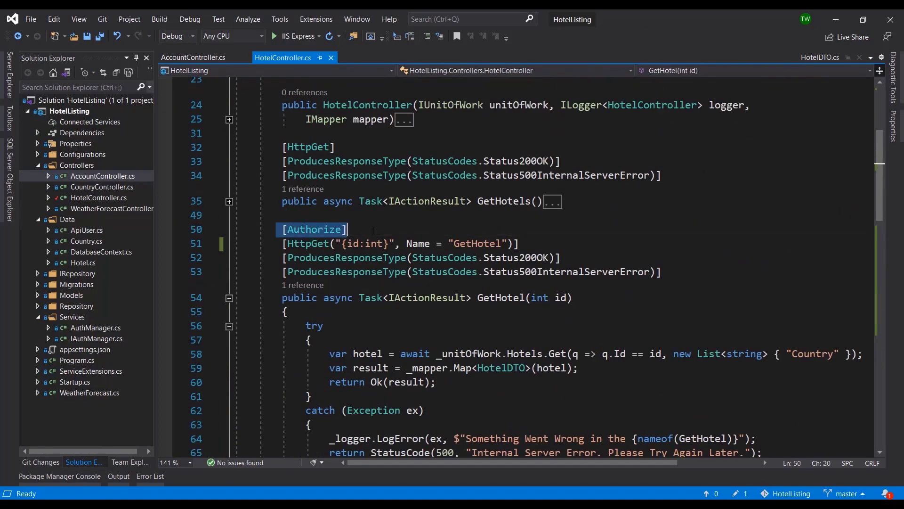
# - Delete [Authorize] from GetHotel and add [Authorize] above CreateHotel's HttpPost
pyautogui.doubleClick(476, 243)
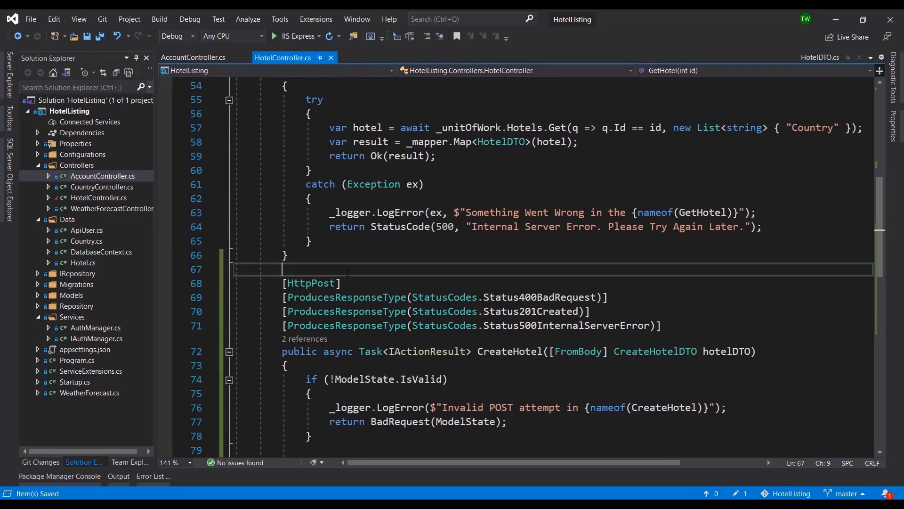
pyautogui.write('[Authorize]')
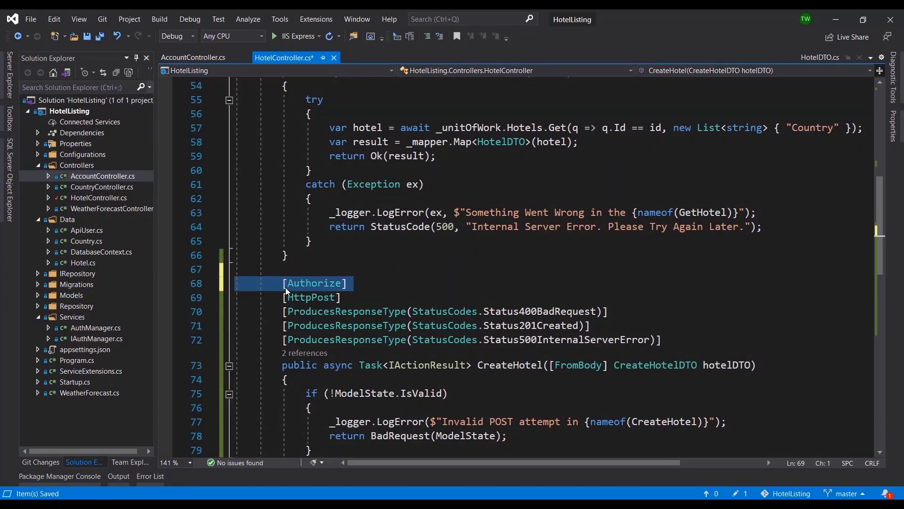
# - Select the Authorize attribute above CreateHotel to add role arguments
pyautogui.moveTo(282, 282); pyautogui.dragTo(587, 325)
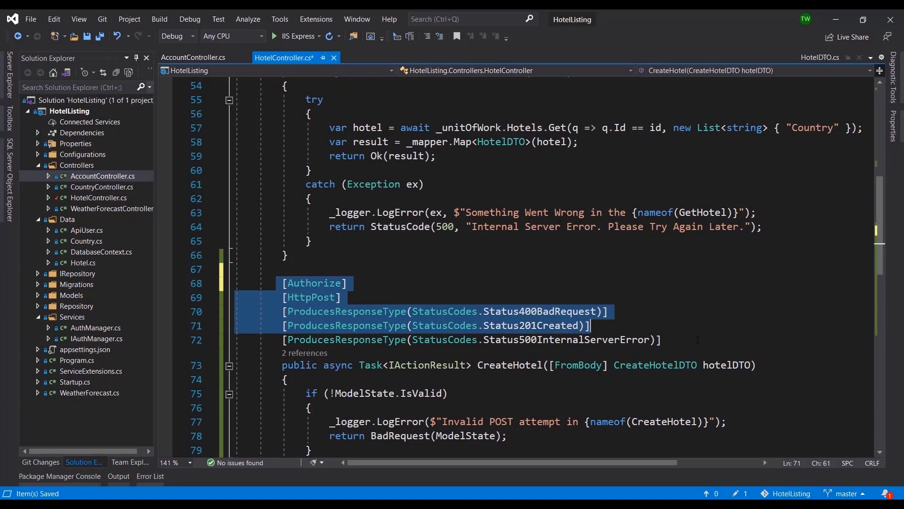
pyautogui.click(665, 339)
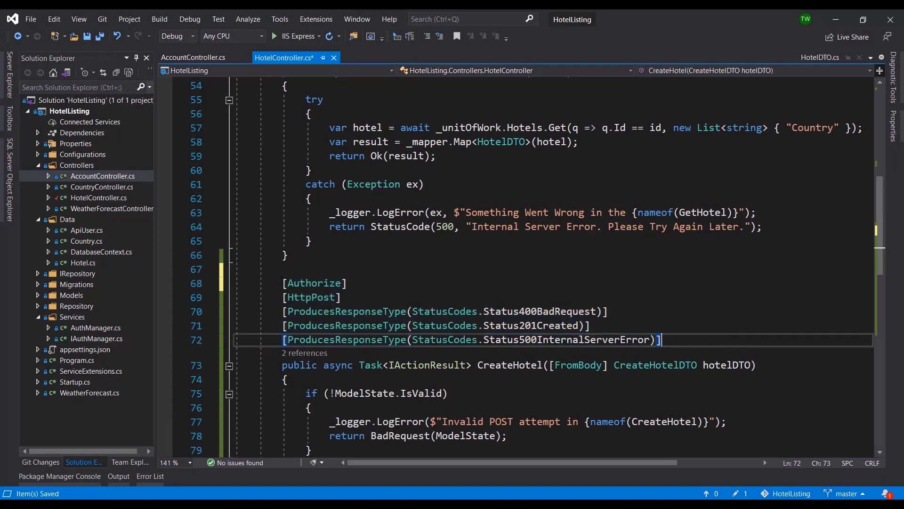
pyautogui.doubleClick(508, 366)
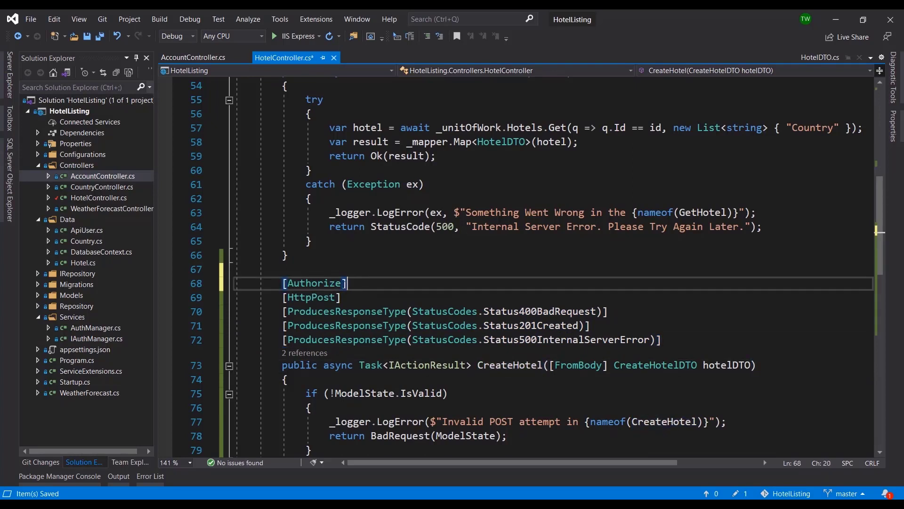
pyautogui.doubleClick(315, 283)
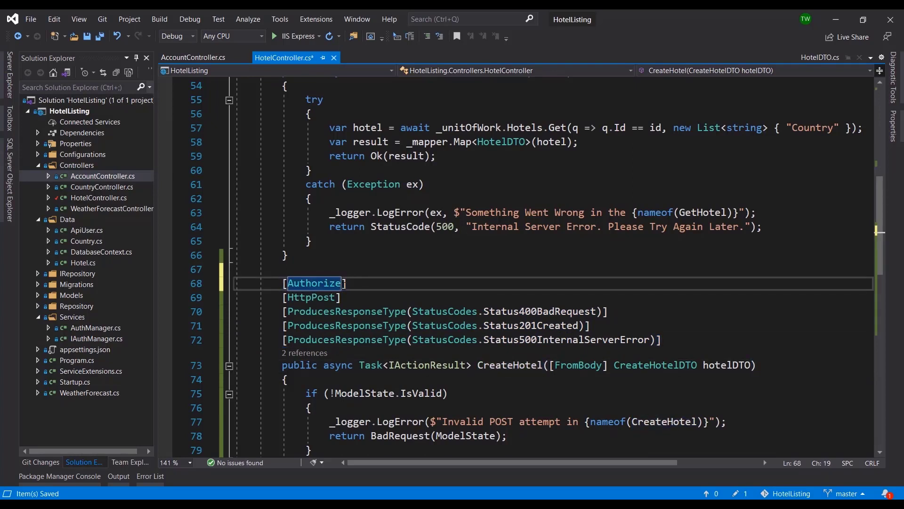
# - Change it to [Authorize(Roles = "Administrator")] so only administrators can create hotels
pyautogui.write('()')
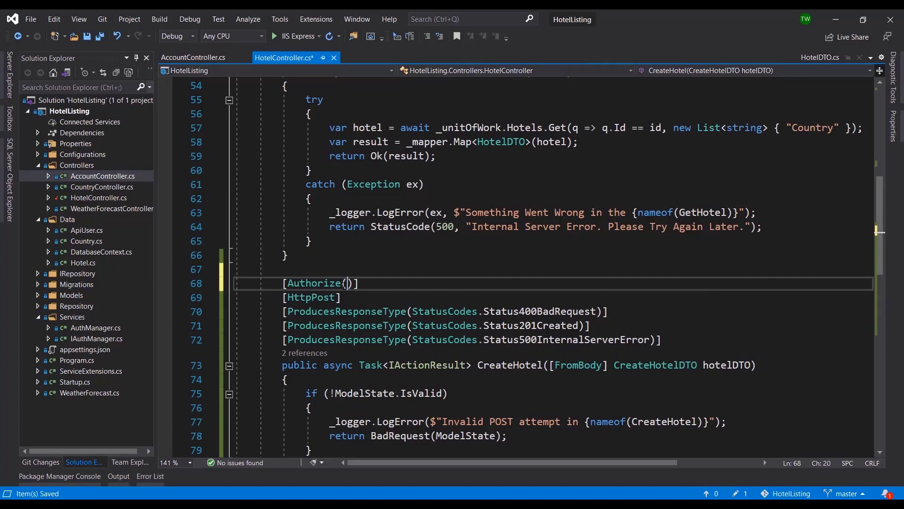
pyautogui.write('Role')
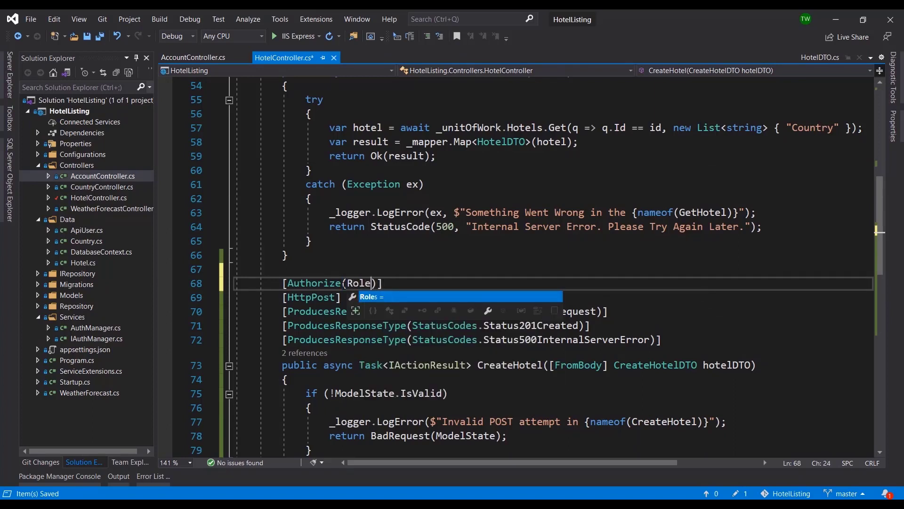
pyautogui.write('= ""')
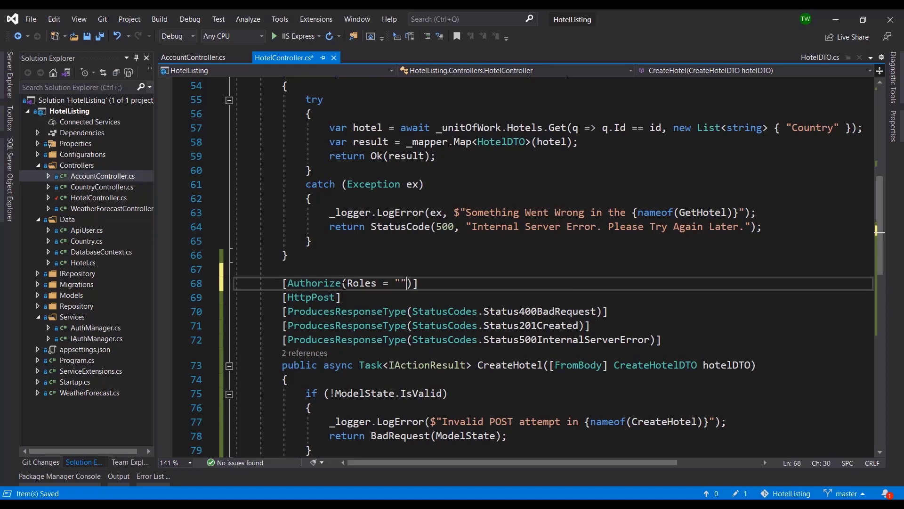
pyautogui.write('Administrato')
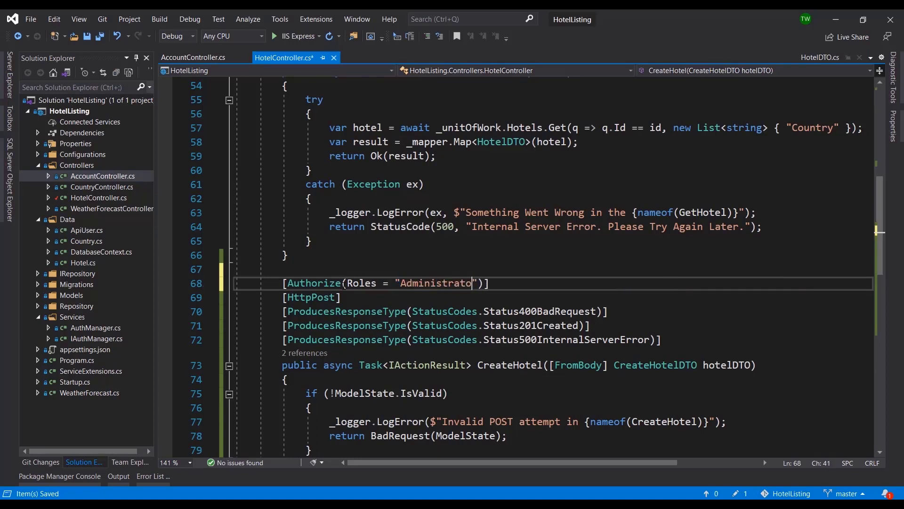
pyautogui.write('r')
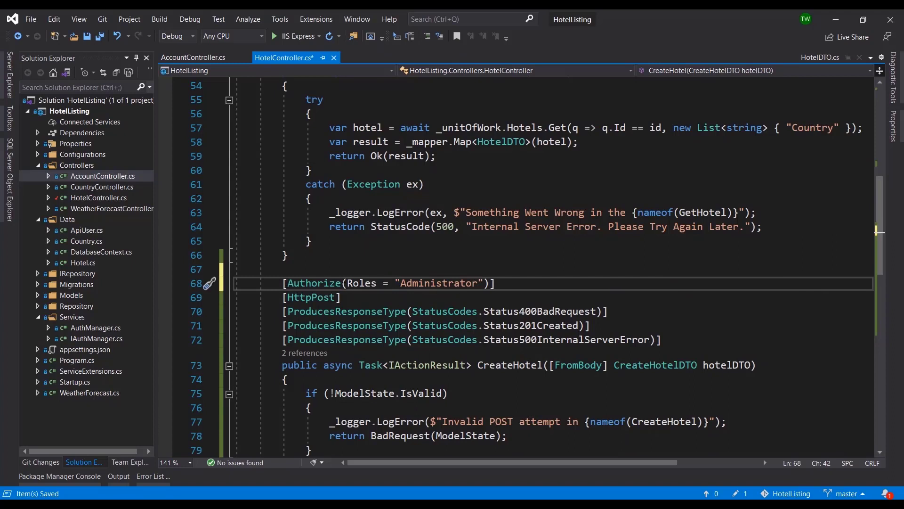
pyautogui.doubleClick(361, 283)
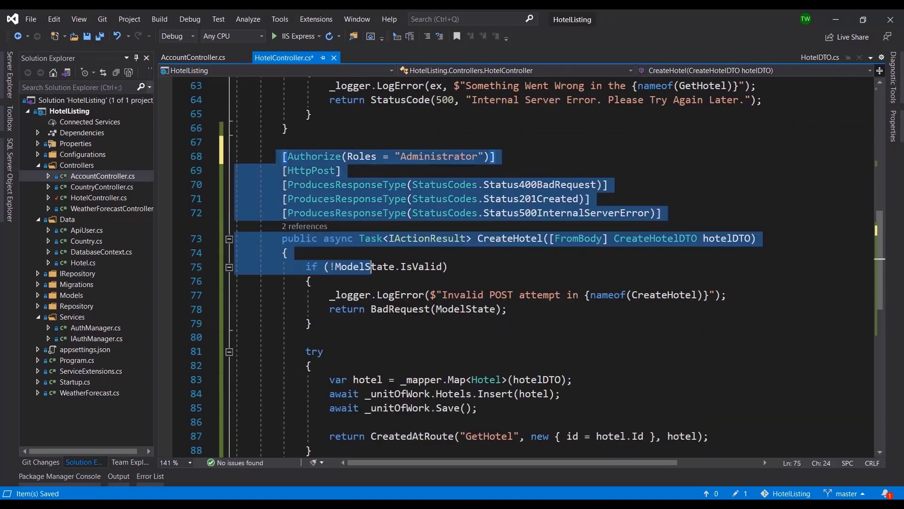
pyautogui.click(386, 213)
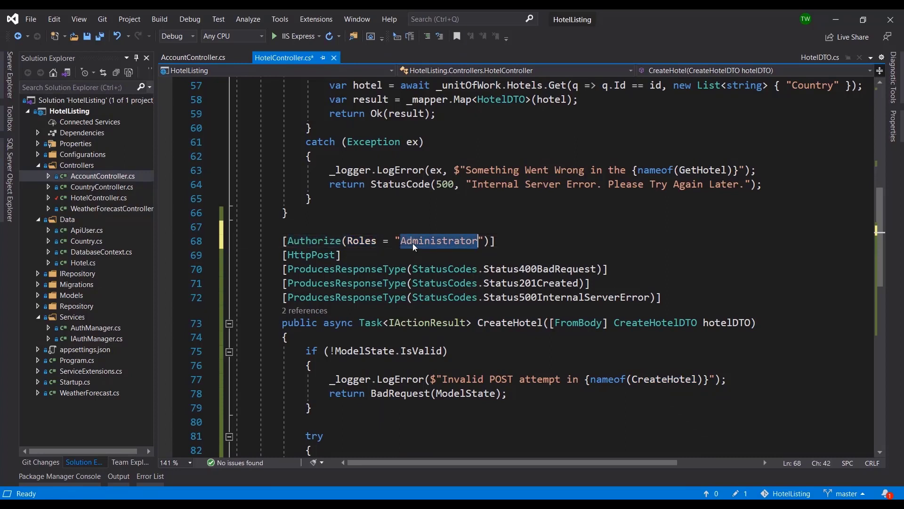
pyautogui.doubleClick(362, 241)
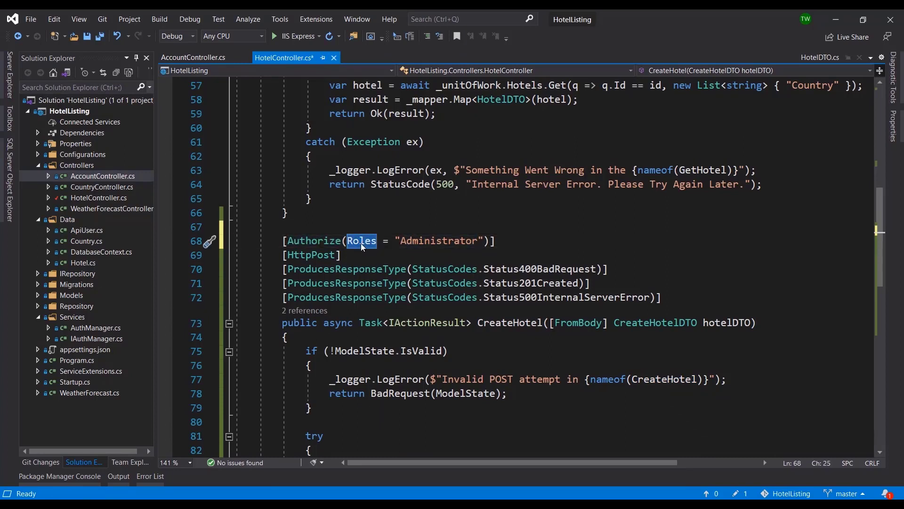
pyautogui.press('Delete')
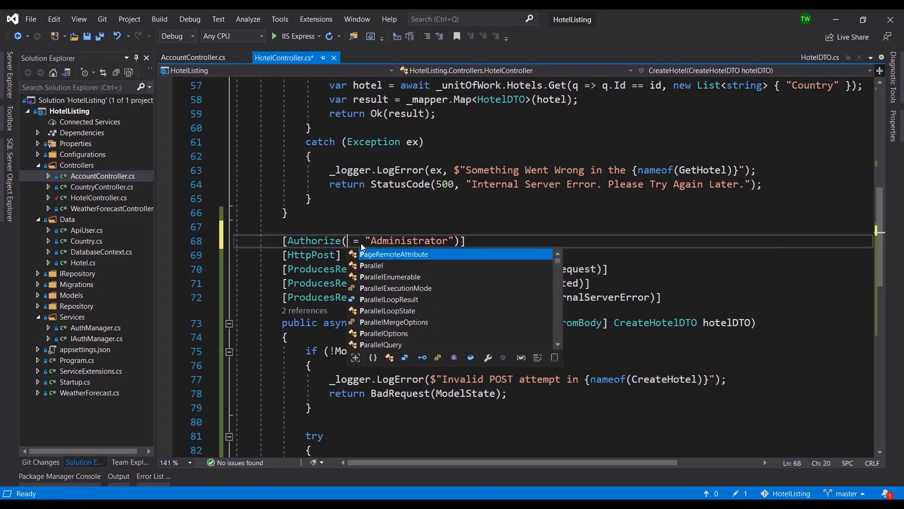
pyautogui.write('Roles')
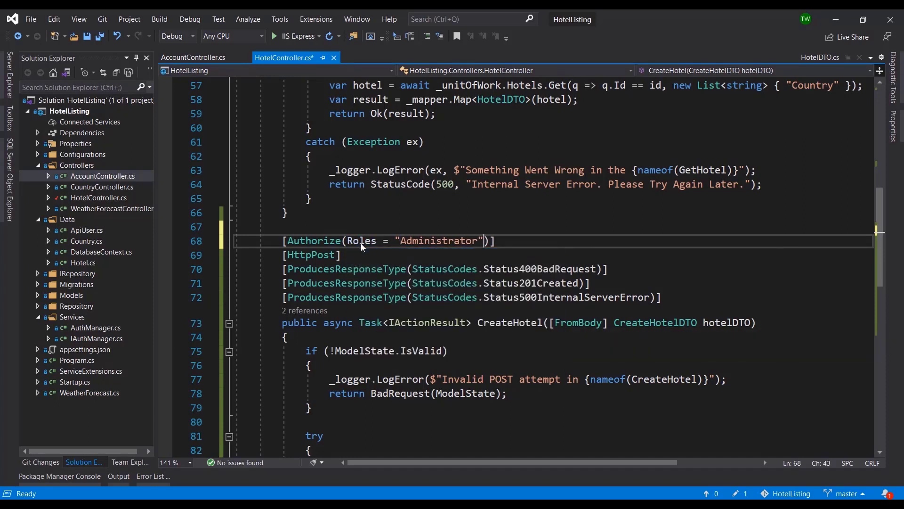
pyautogui.write(',')
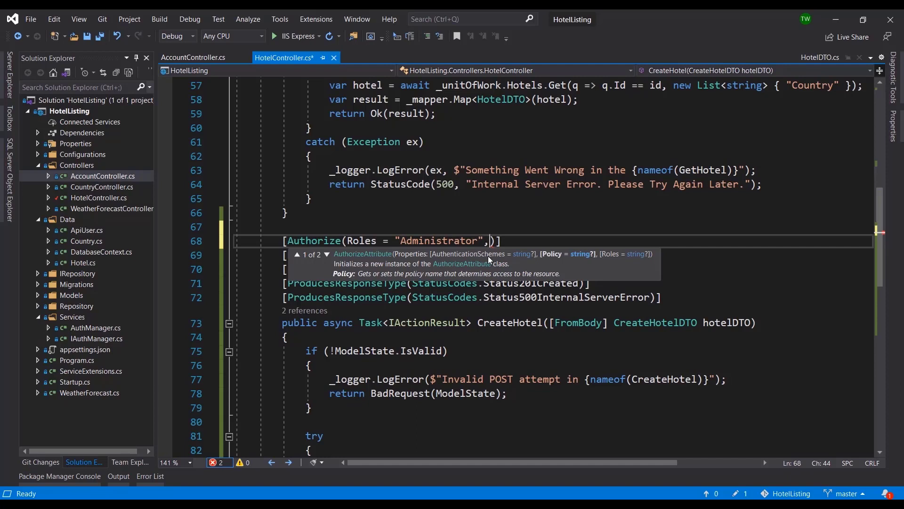
pyautogui.moveTo(525, 260)
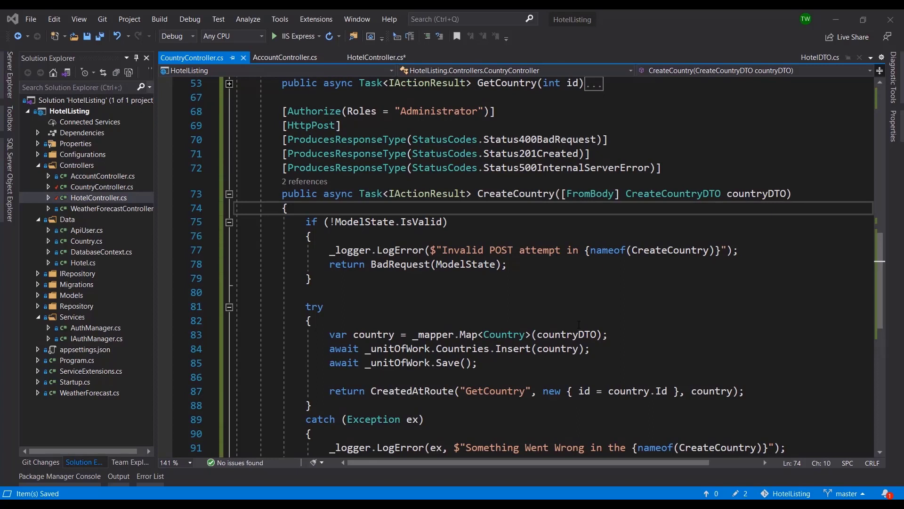
pyautogui.moveTo(344, 249)
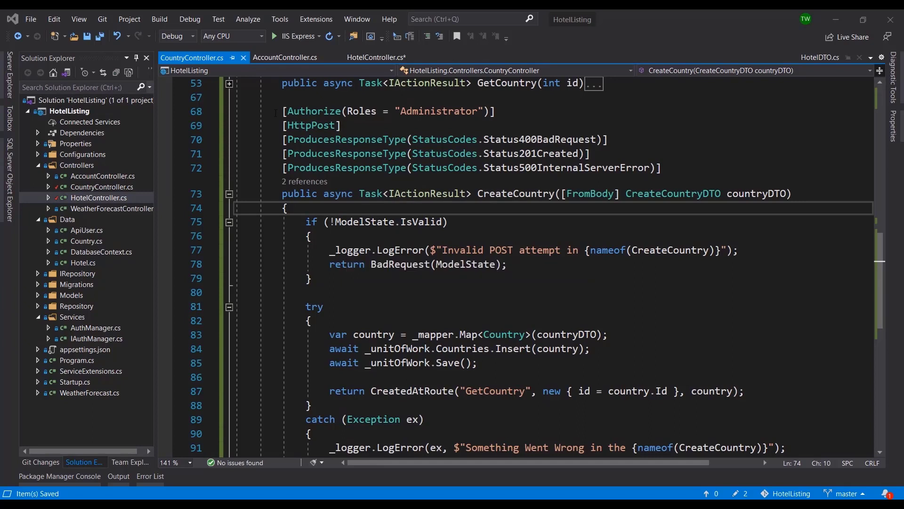
# - Review CreateCountry in CountryController with [Authorize(Roles = "Administrator")], its countryDTO parameter and save line
pyautogui.click(365, 153)
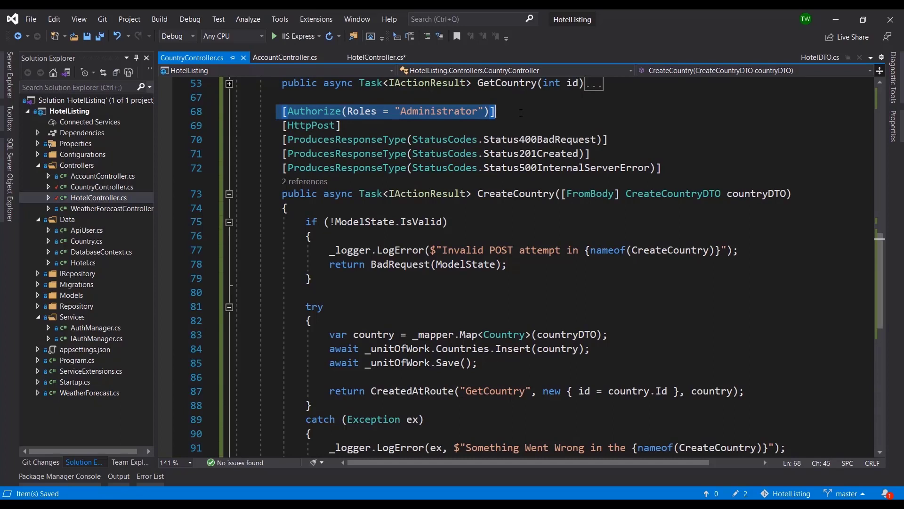
pyautogui.doubleClick(310, 125)
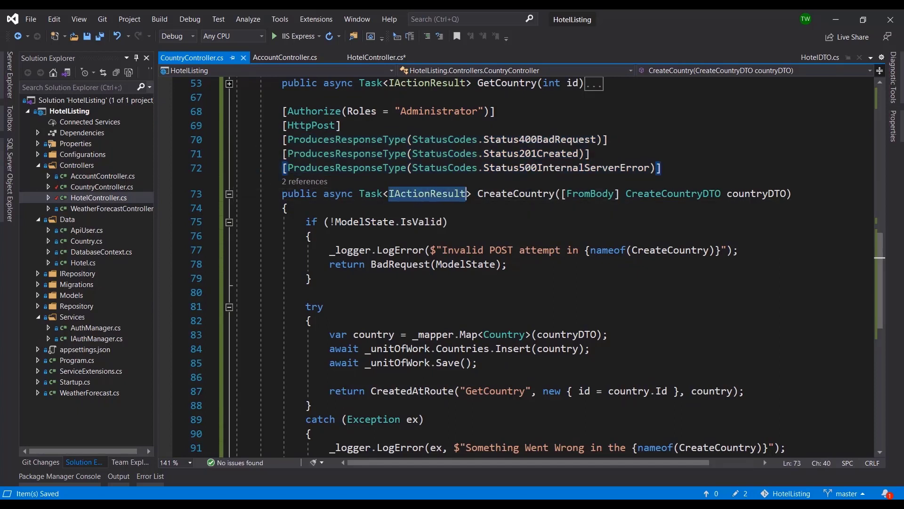
pyautogui.doubleClick(673, 194)
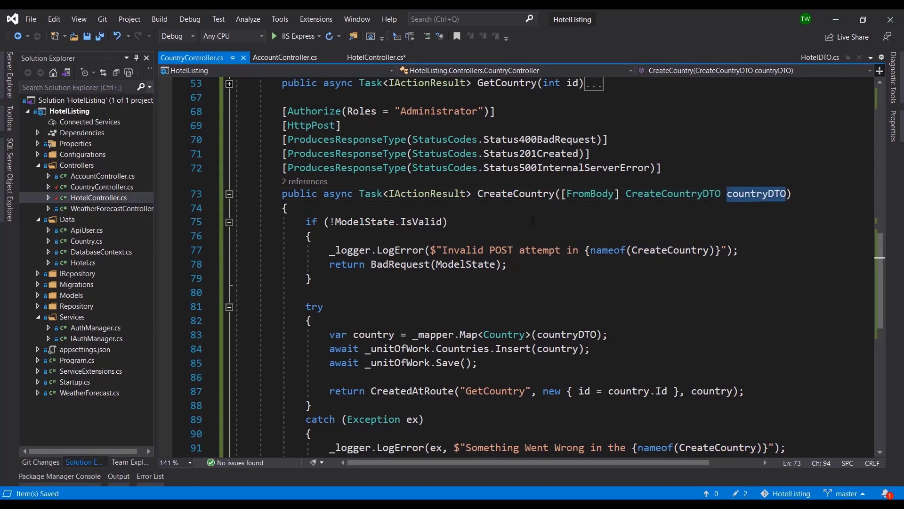
pyautogui.moveTo(307, 222); pyautogui.dragTo(311, 279)
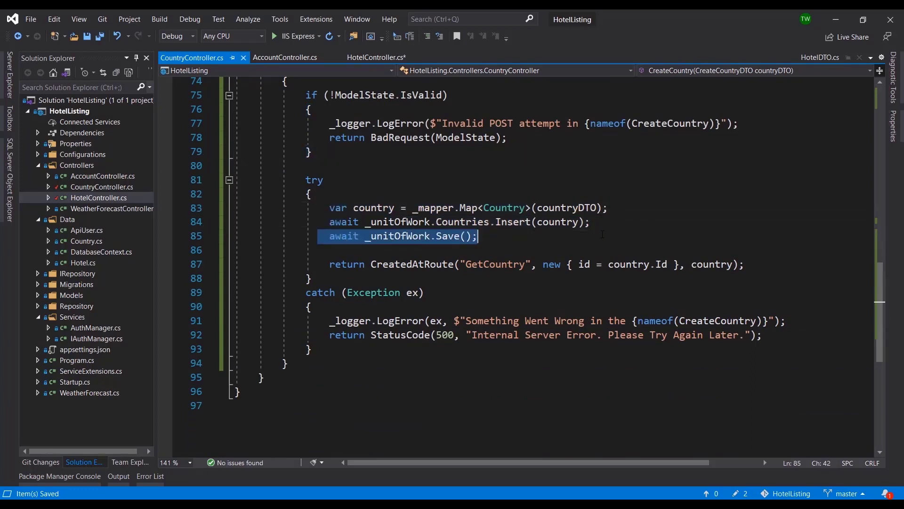
pyautogui.doubleClick(411, 263)
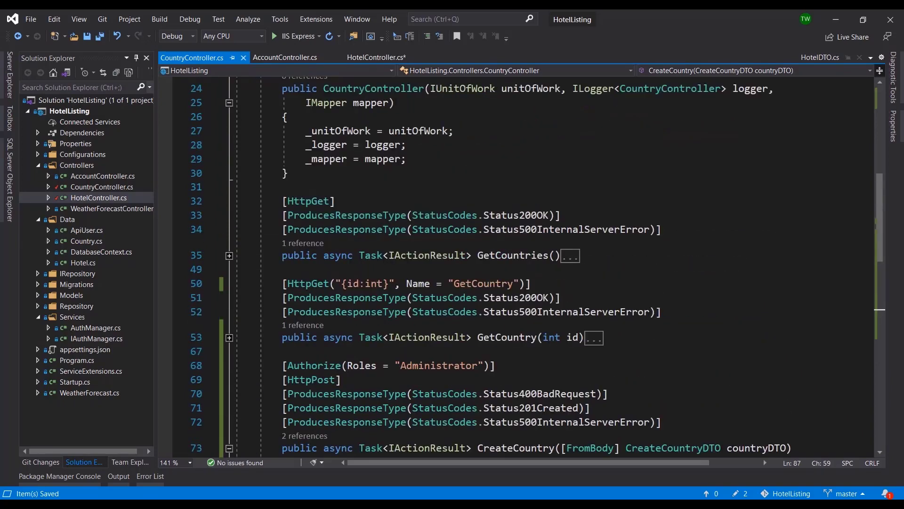
pyautogui.moveTo(396, 284); pyautogui.dragTo(521, 284)
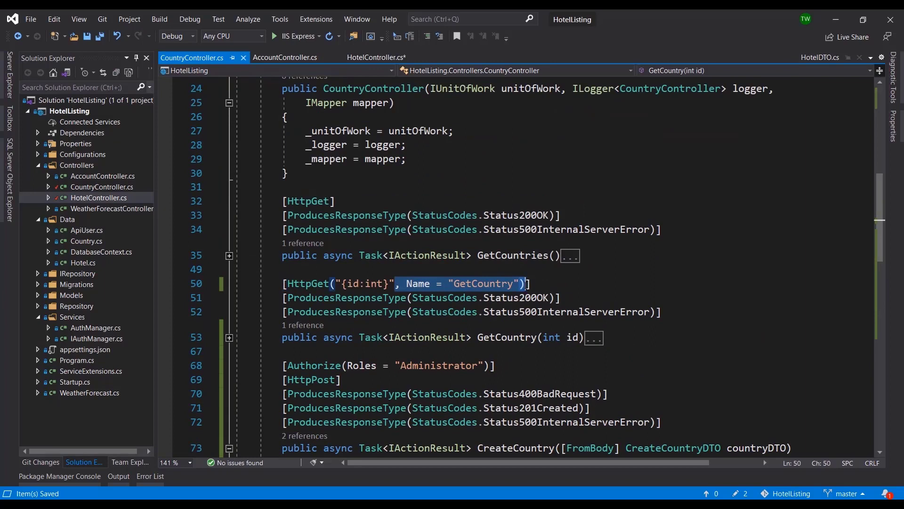
pyautogui.moveTo(515, 288)
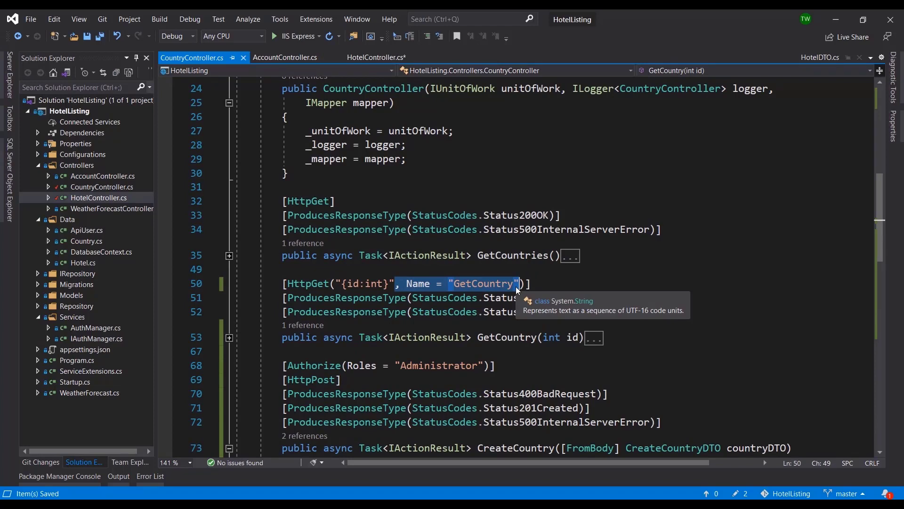
pyautogui.scroll(-3)
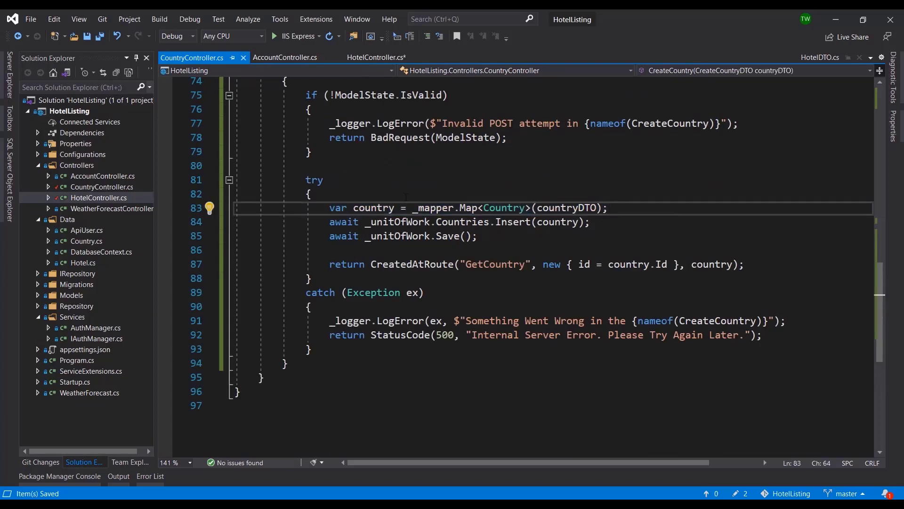
pyautogui.doubleClick(565, 207)
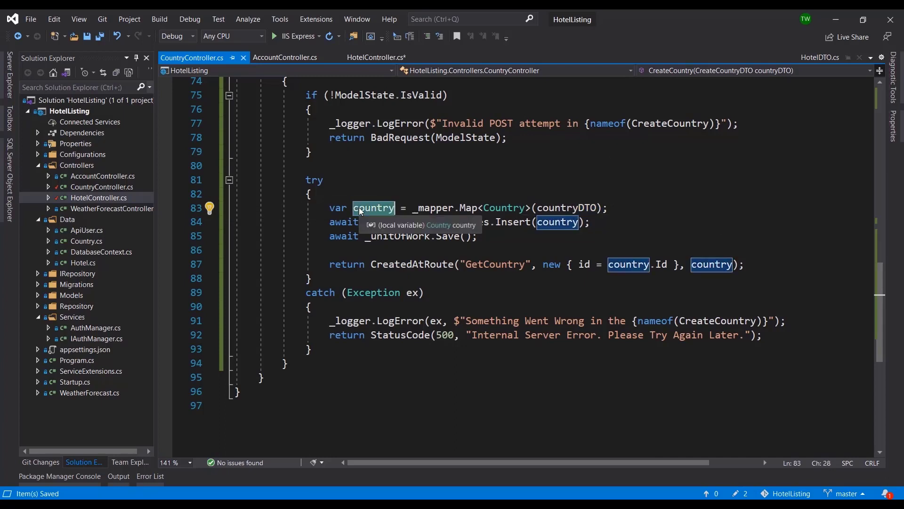
pyautogui.click(612, 207)
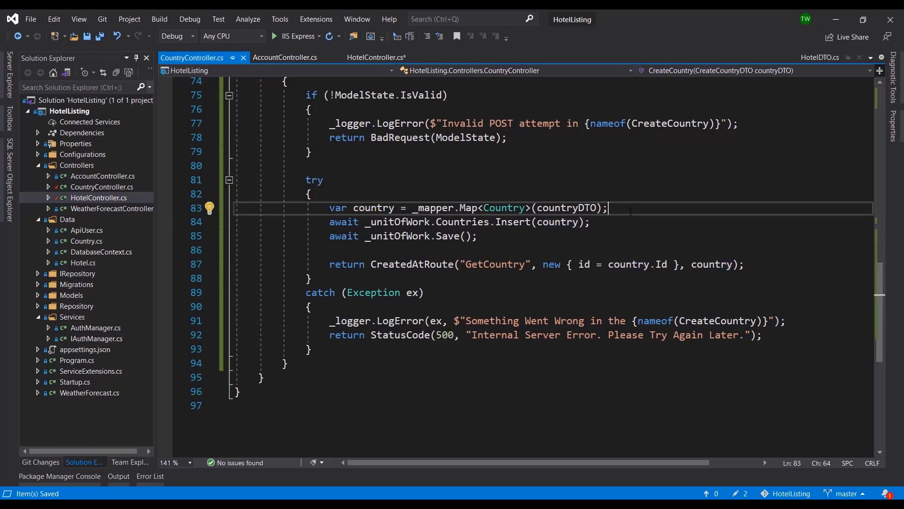
pyautogui.click(568, 228)
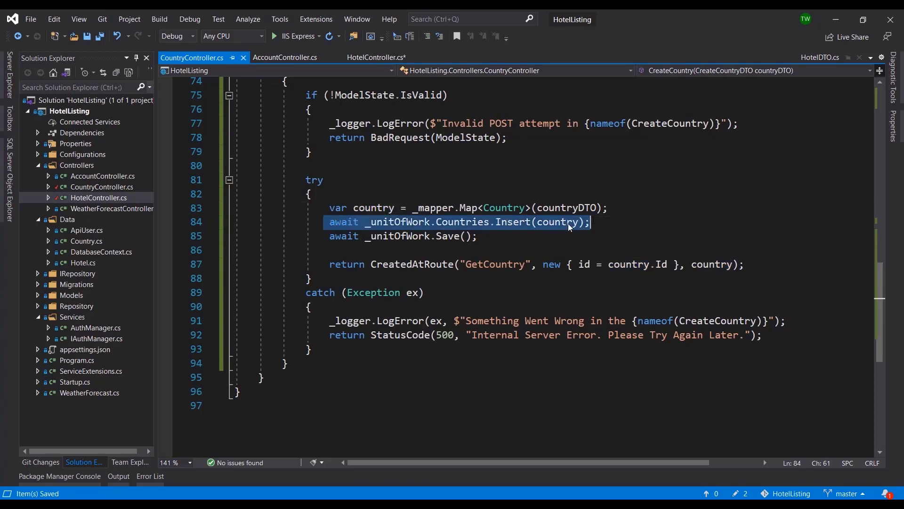